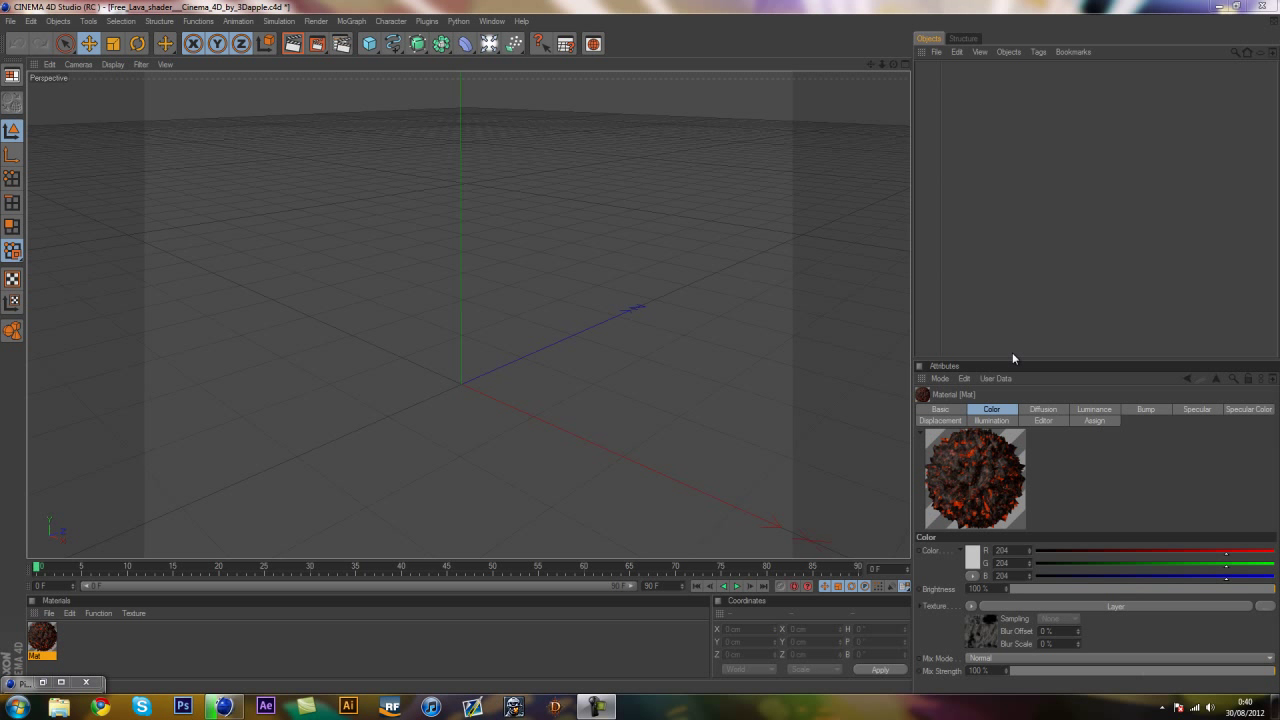
mouse_move(988, 292)
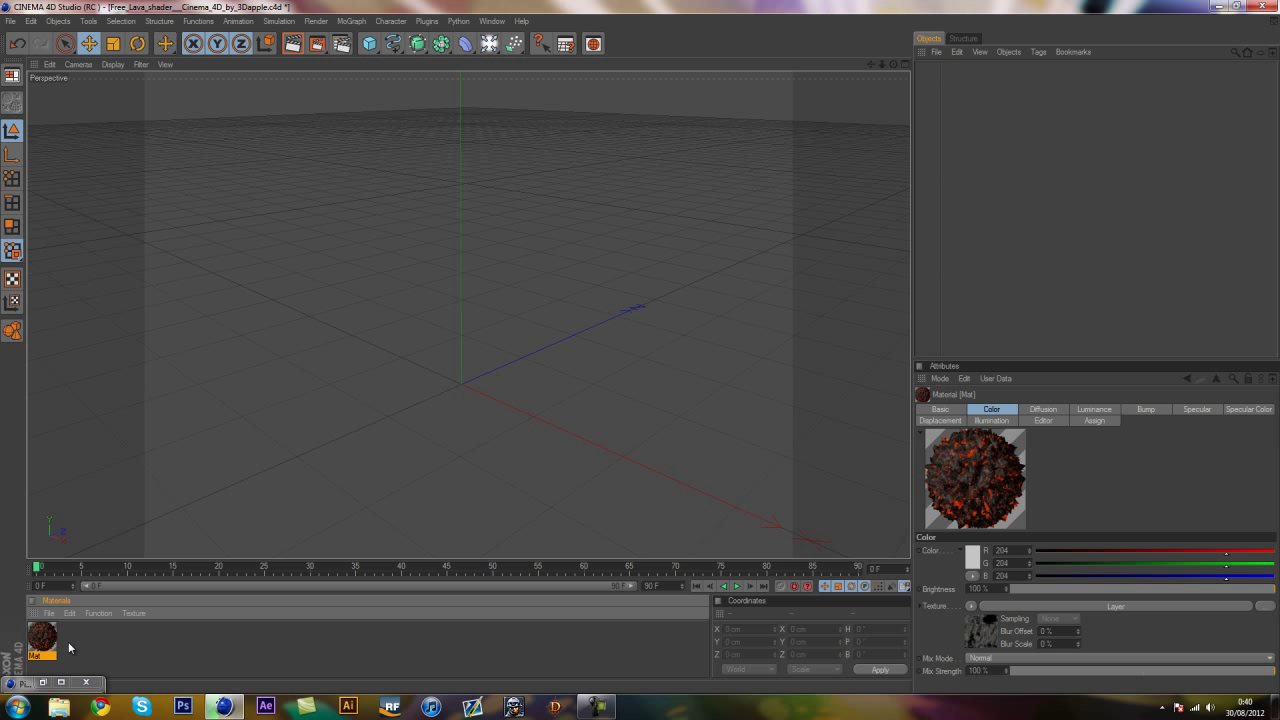
mouse_move(1102, 296)
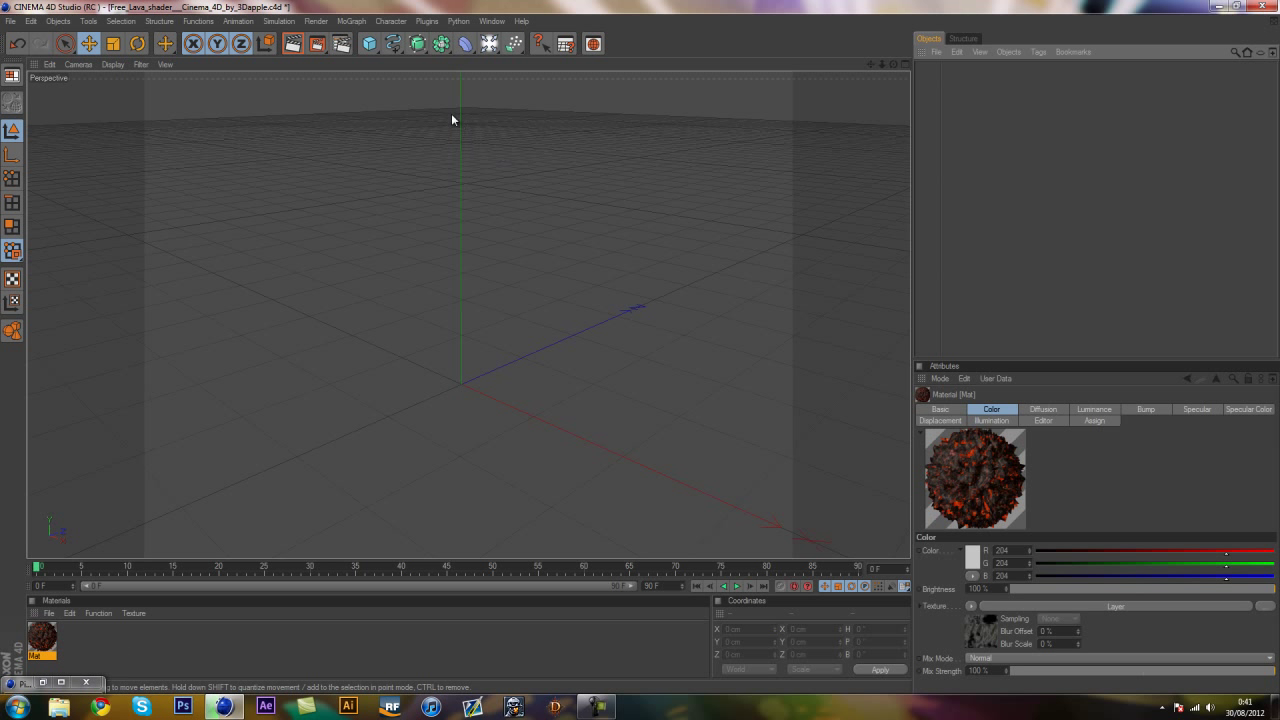
mouse_move(463, 153)
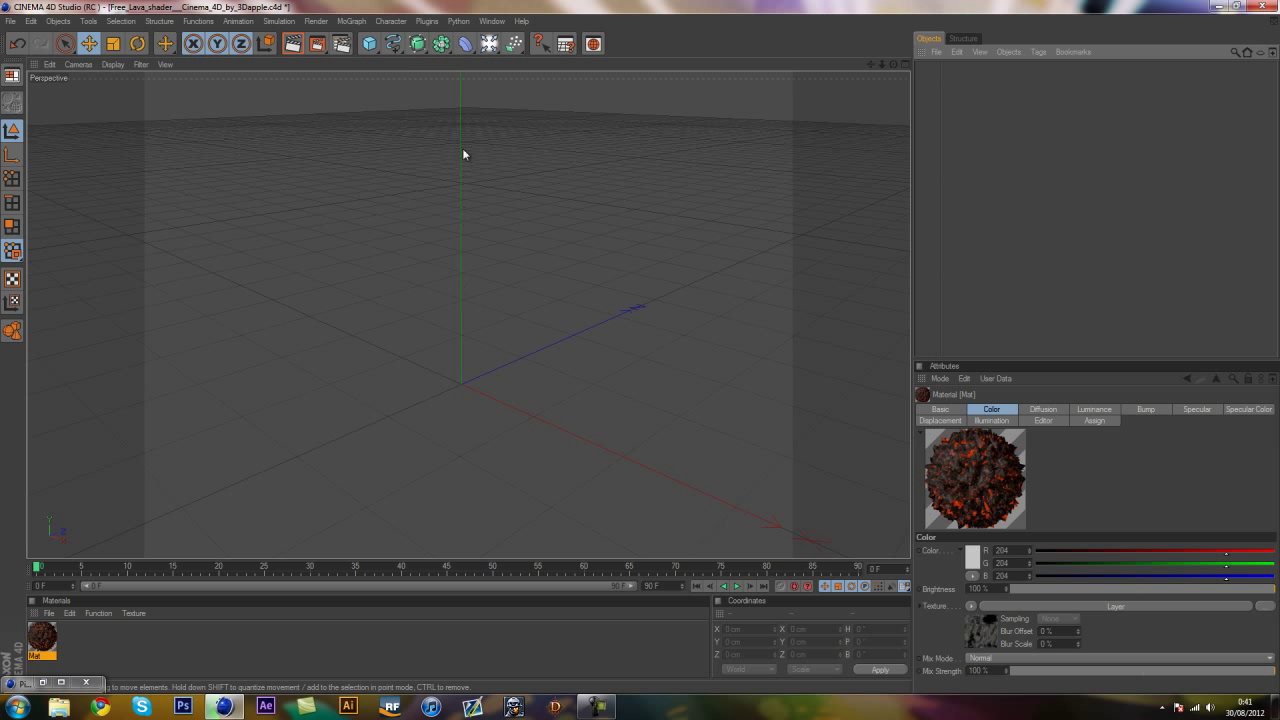
mouse_move(392, 75)
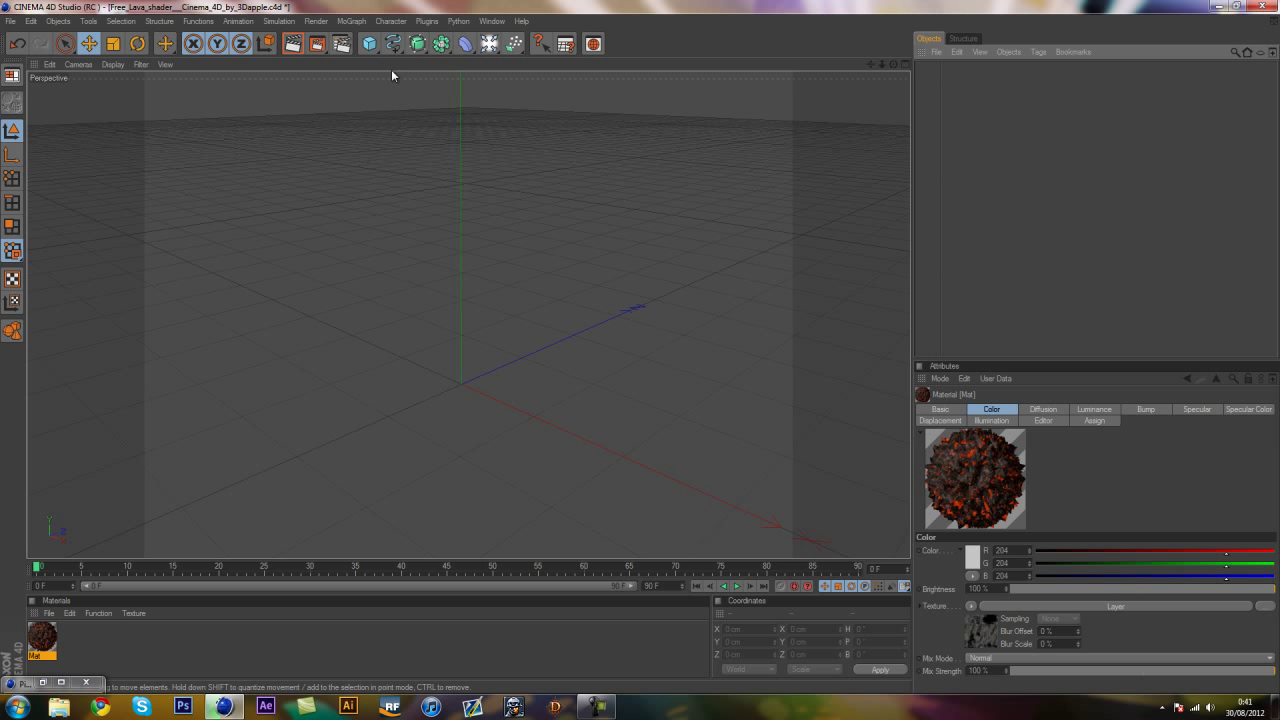
- Add a Text spline from the Spline palette and enter PREVIEW as its text
left_click(351, 21)
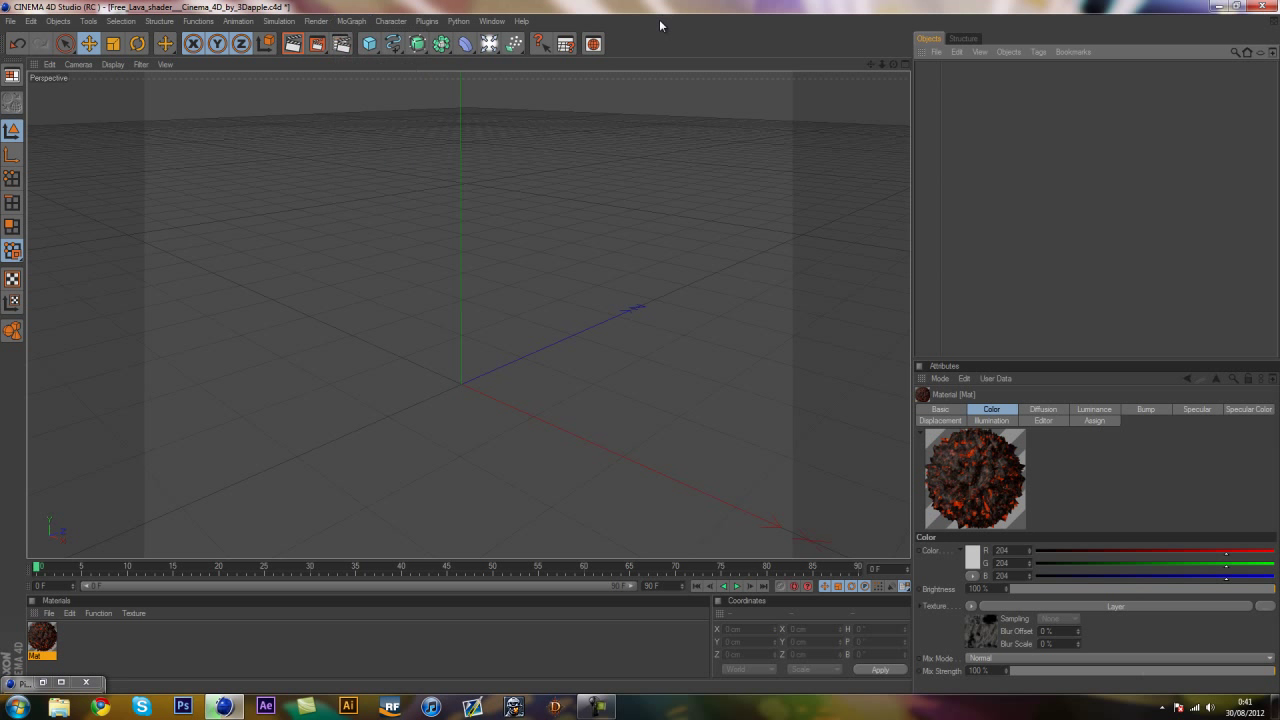
left_click(394, 43)
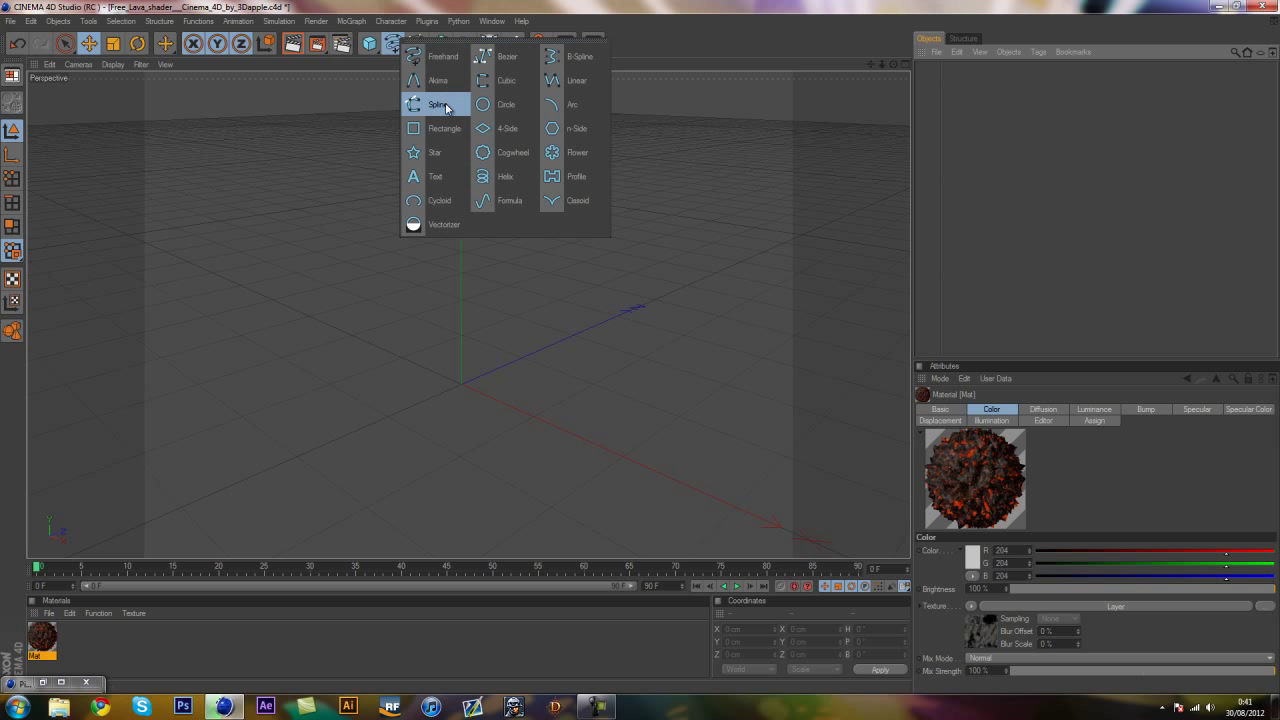
mouse_move(395, 70)
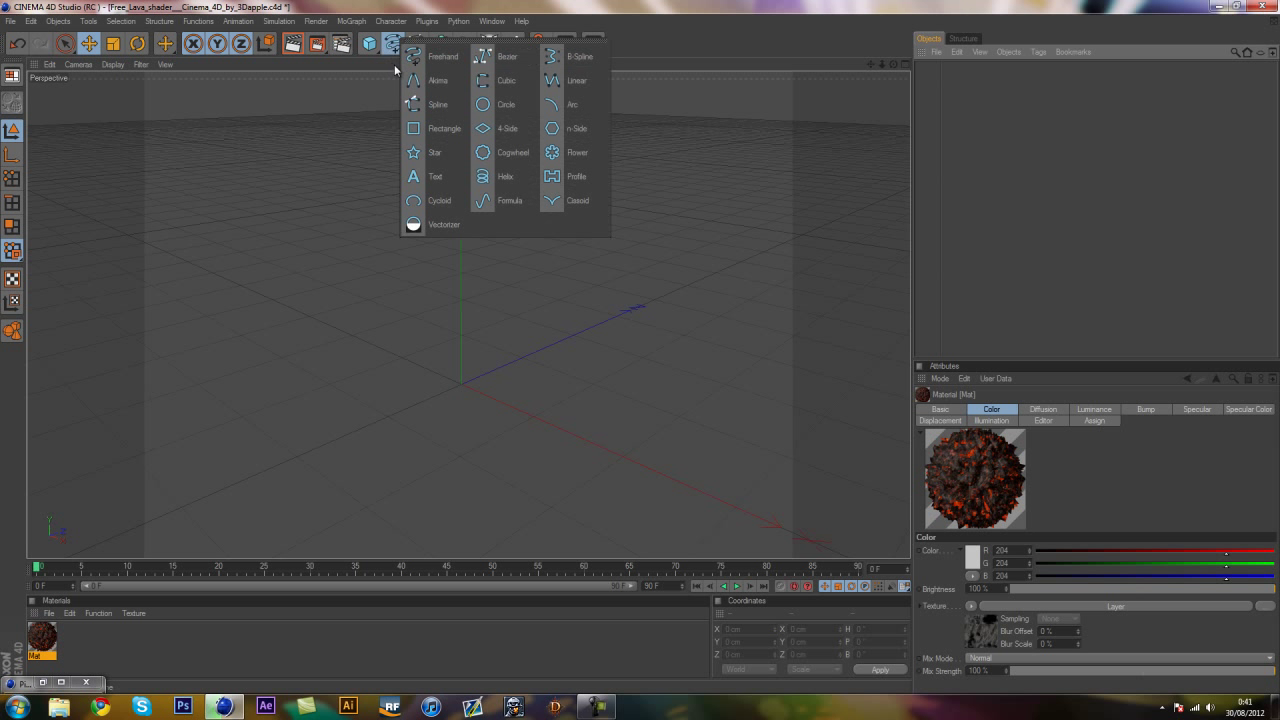
left_click(393, 43)
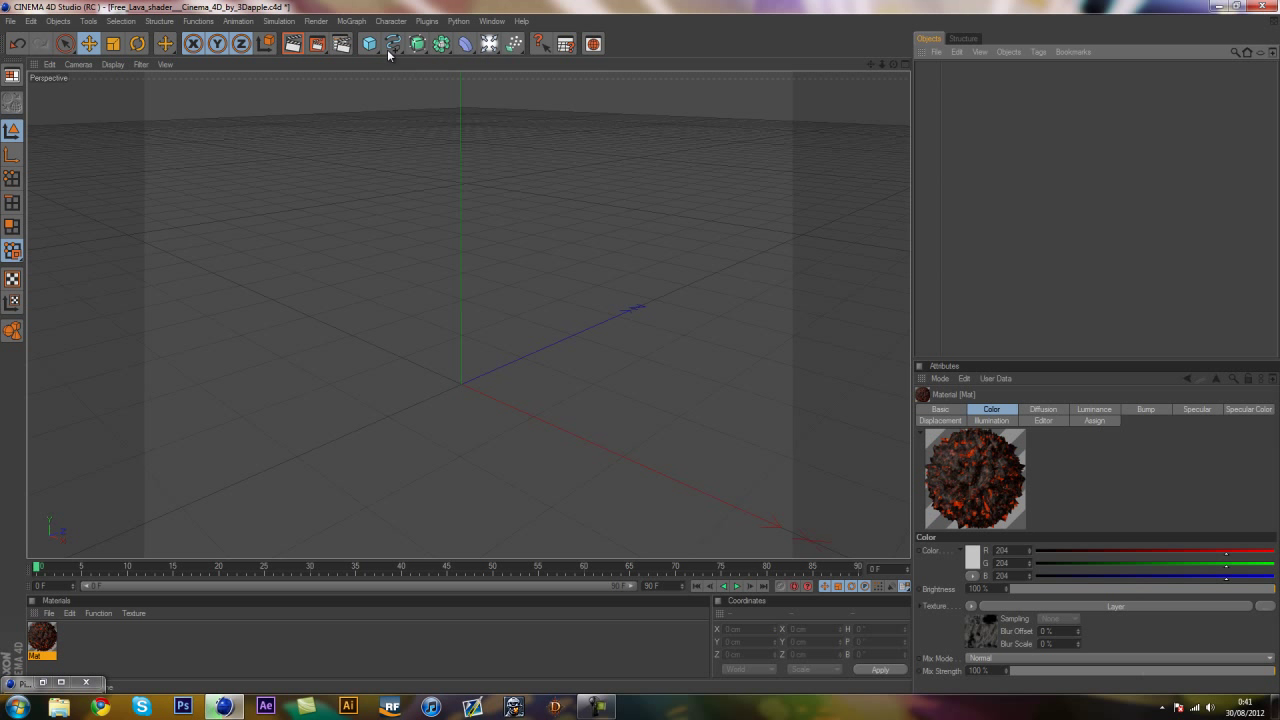
left_click(393, 43)
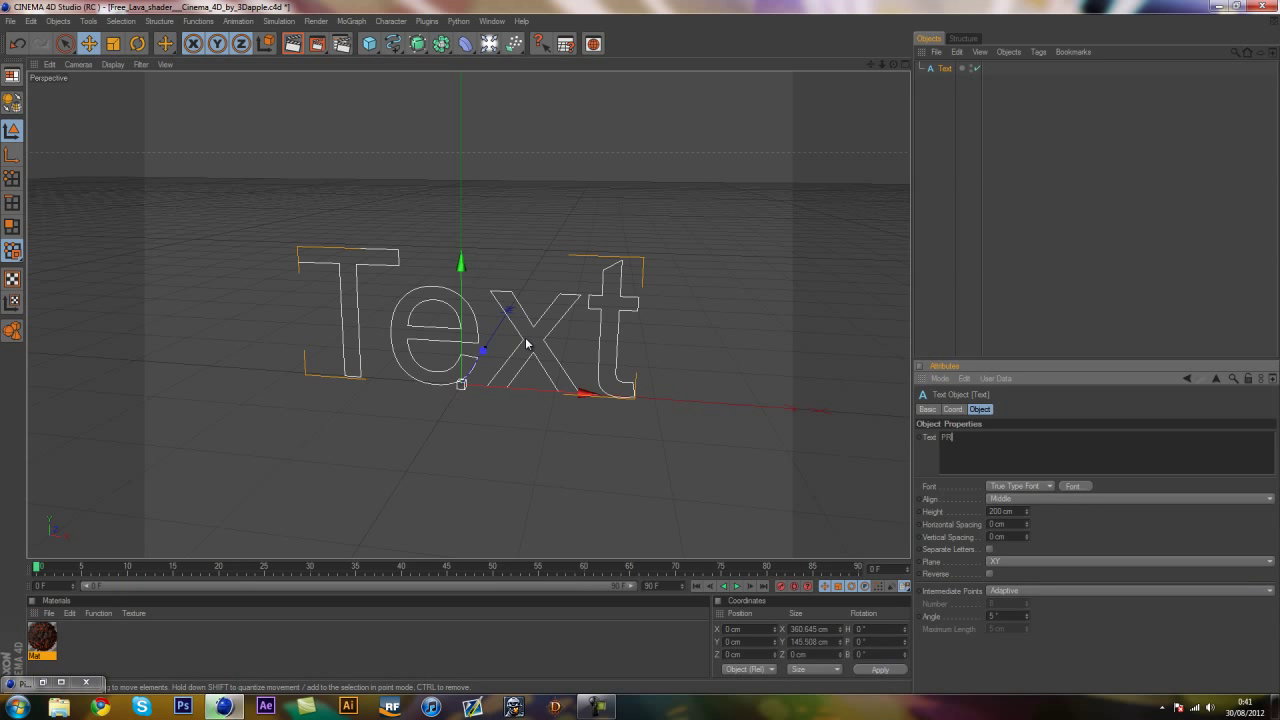
type("PREVIE")
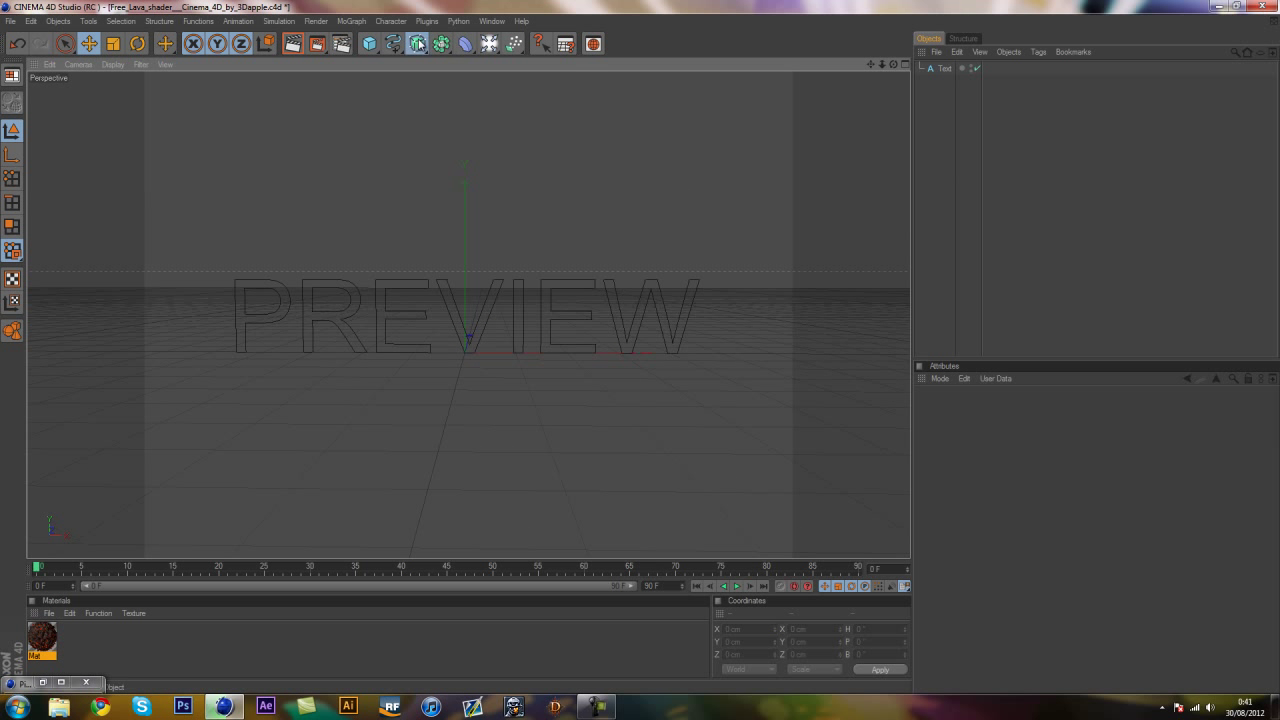
- Add an Extrude NURBS, nest the Text object under it, and set Movement Z to 100 cm
left_click(416, 43)
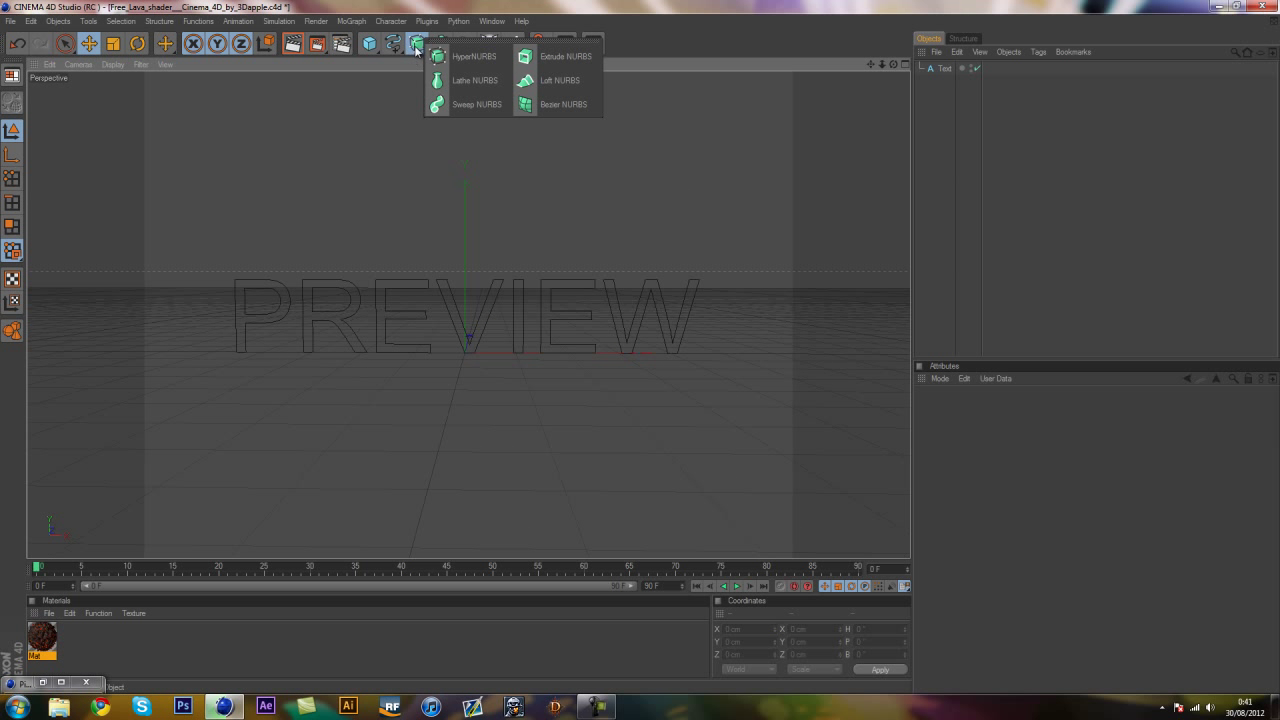
left_click(565, 56)
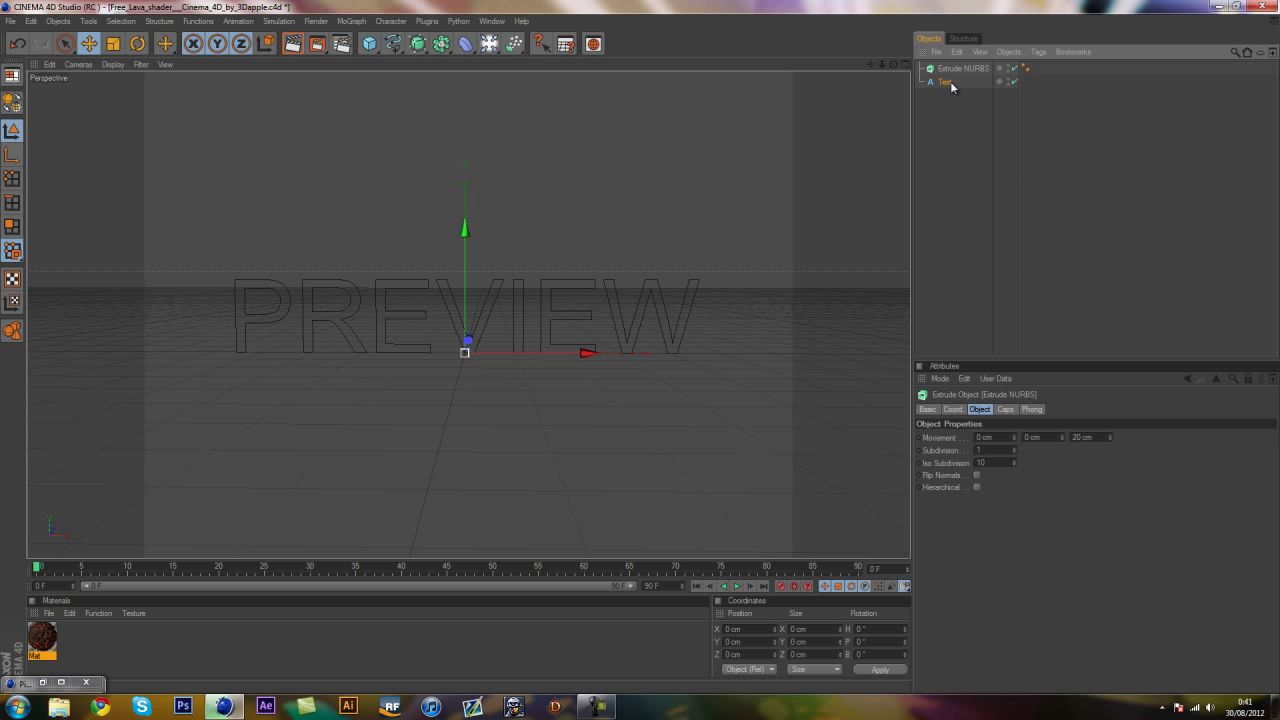
left_click(945, 81)
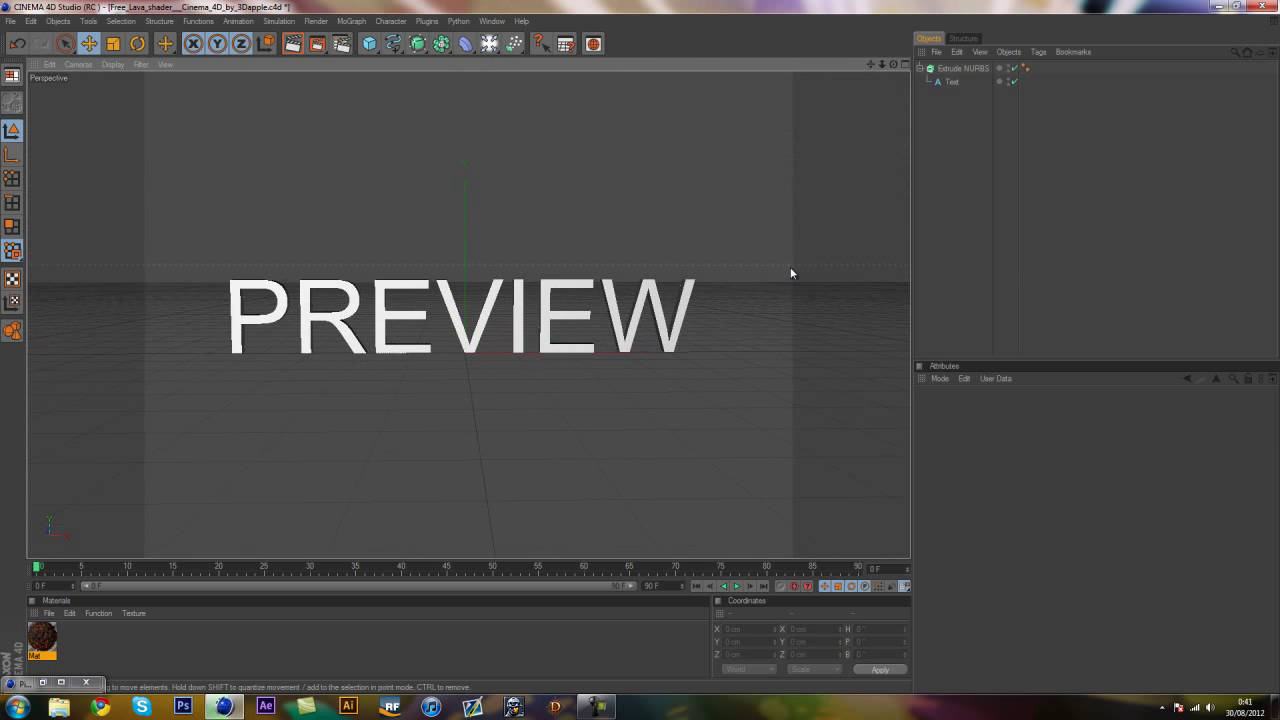
left_click(963, 68)
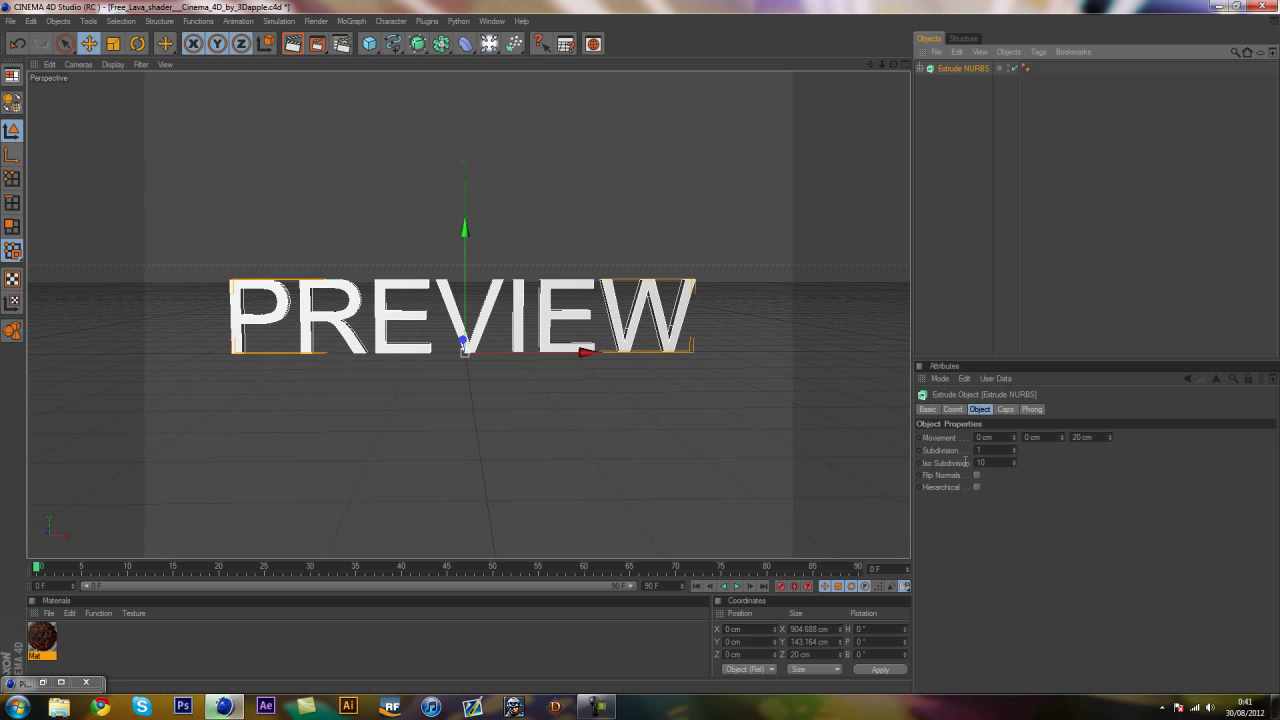
triple_click(1092, 437)
type("100")
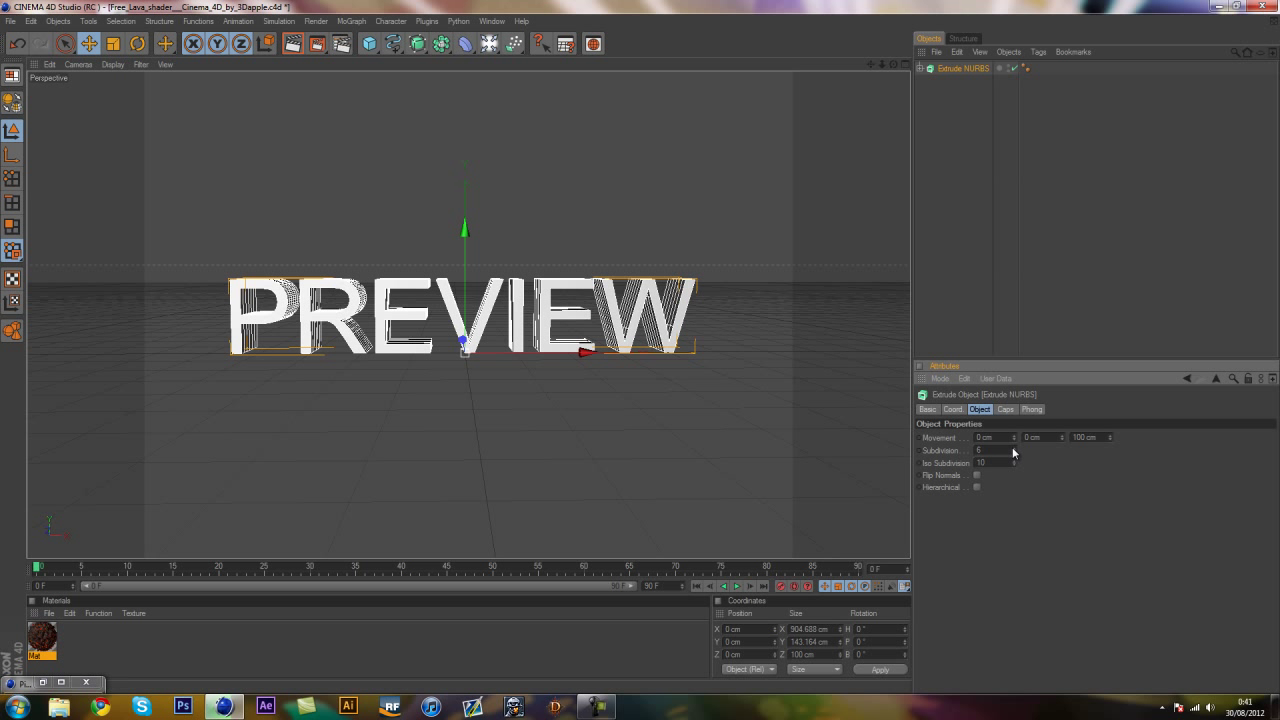
- Set the extrude's Start and End caps to Fillet Cap
left_click(1005, 410)
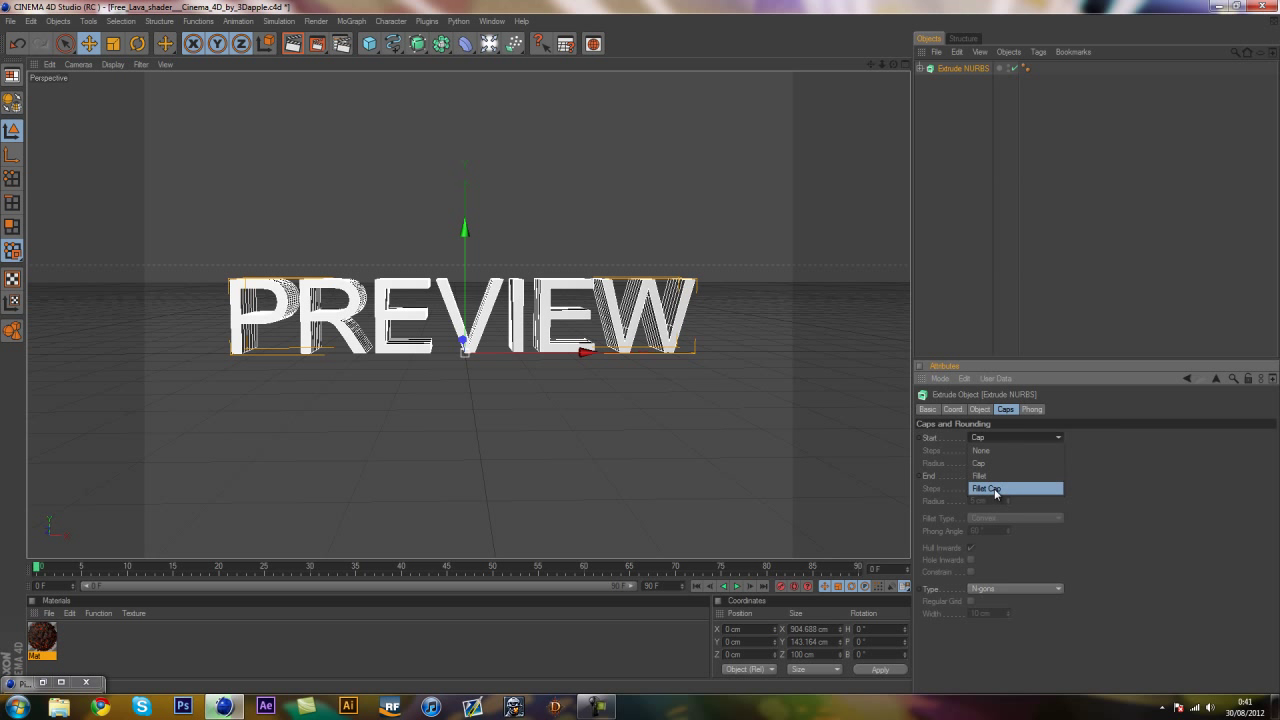
left_click(987, 488)
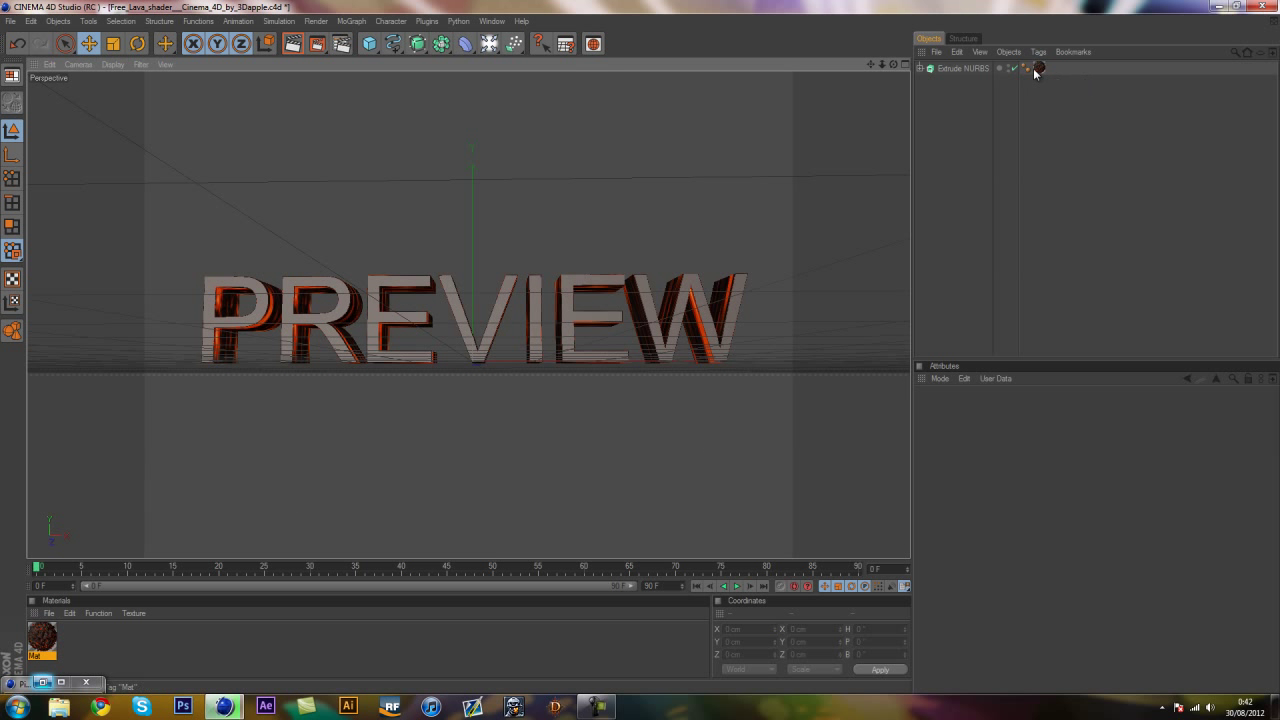
- Set the lava texture tag's Projection to Cubic and orbit to inspect the letters
left_click(1039, 68)
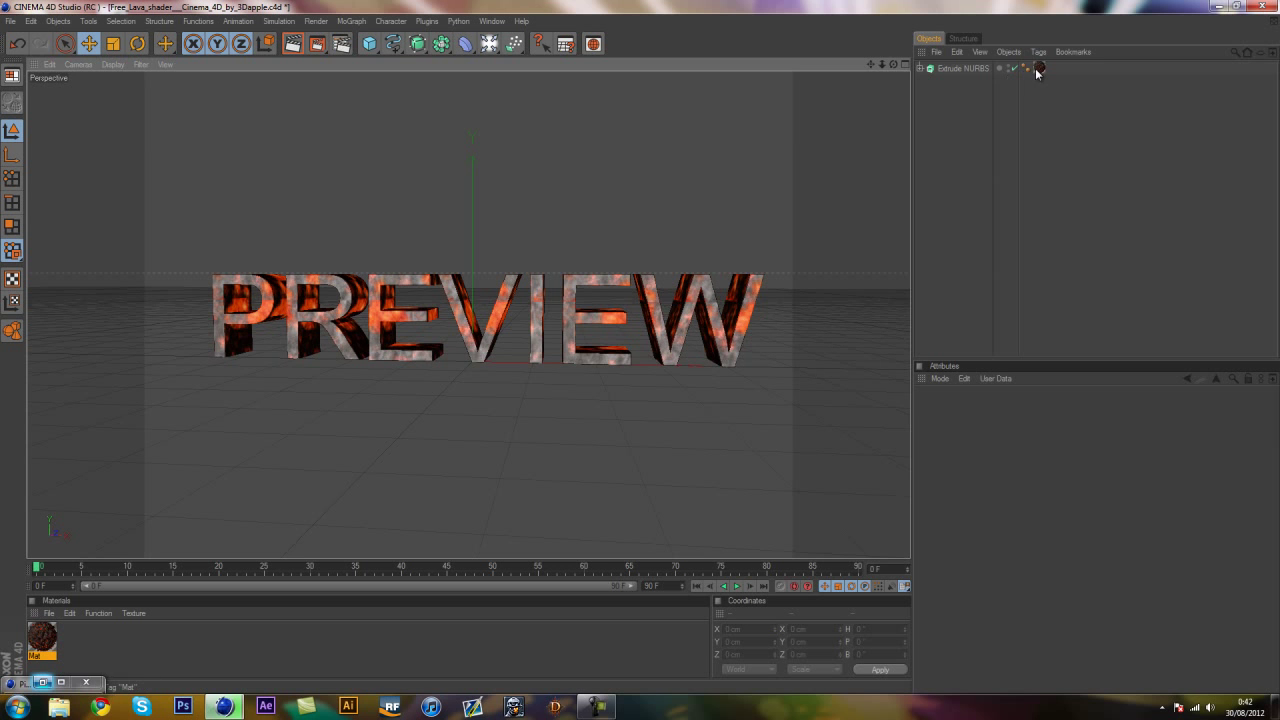
left_click(1039, 68)
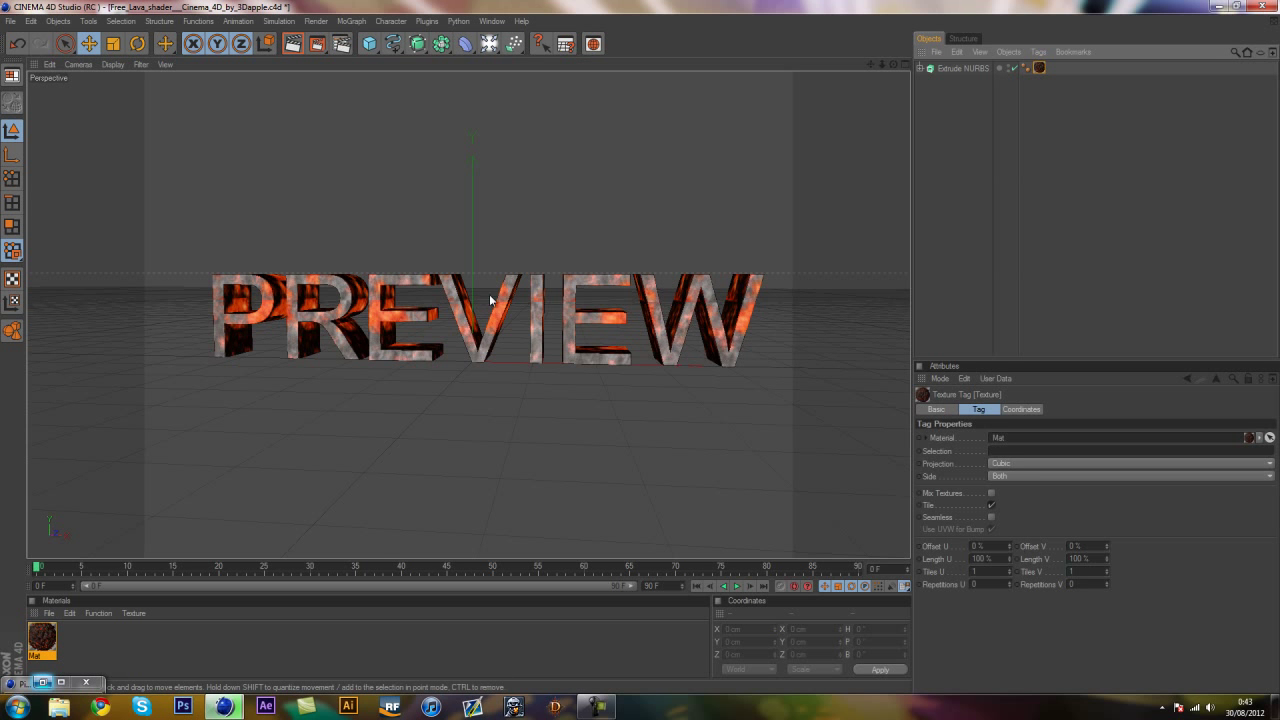
left_click_drag(490, 300, 490, 340)
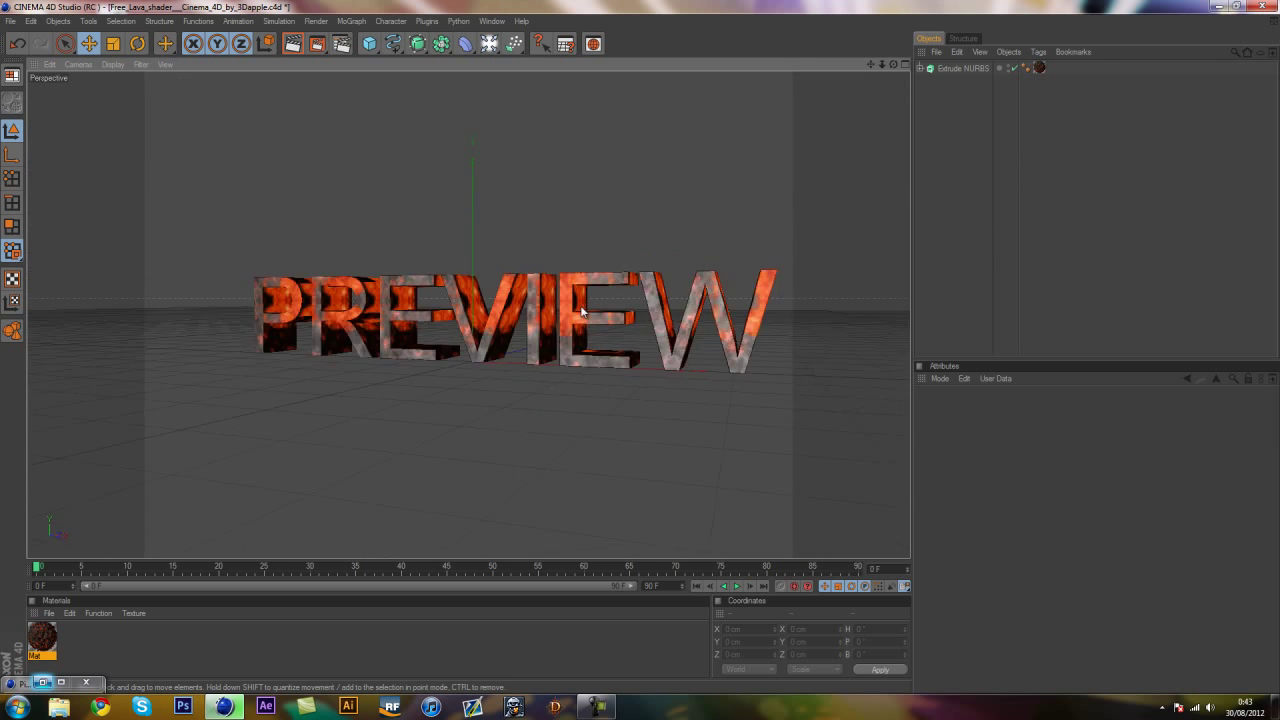
left_click(292, 43)
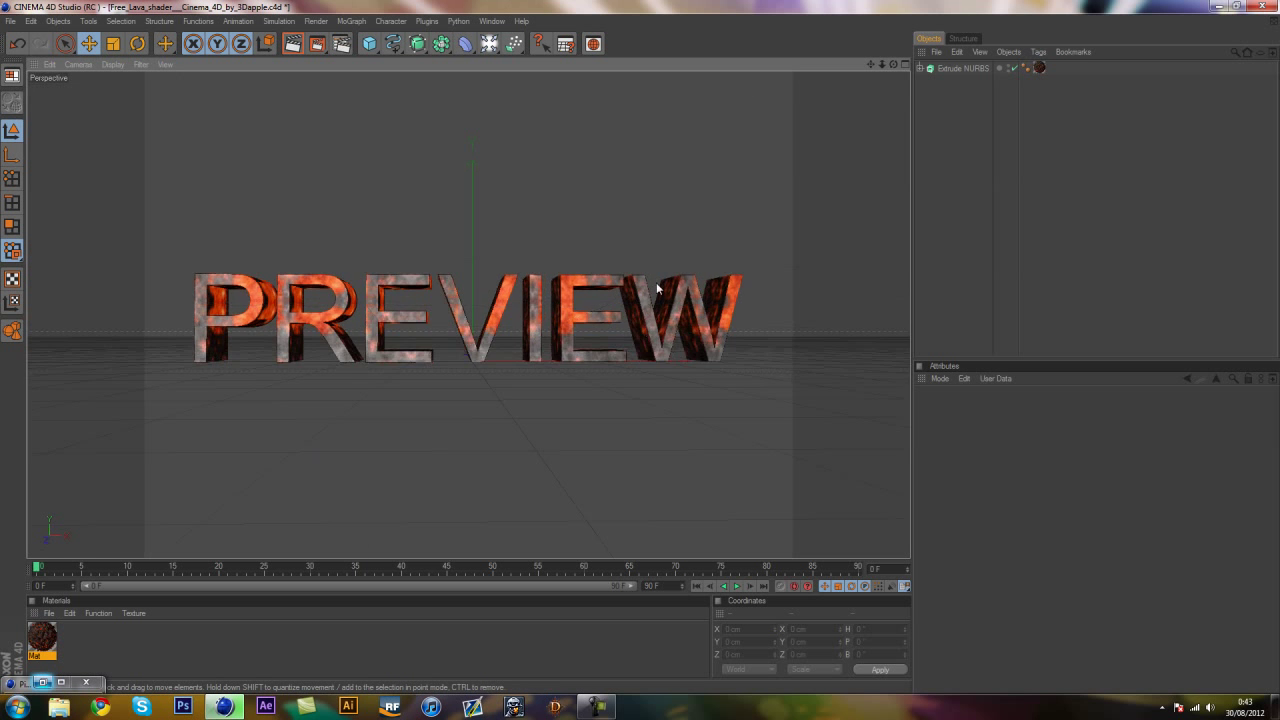
left_click_drag(658, 287, 595, 352)
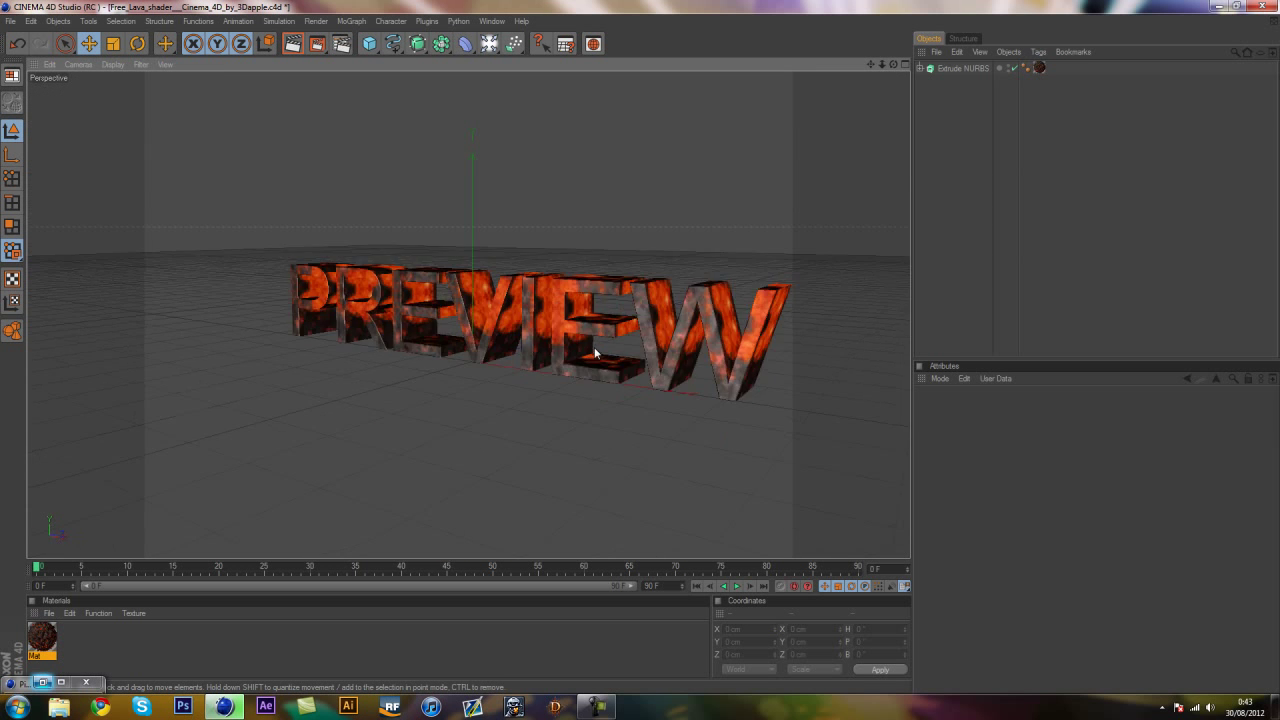
left_click_drag(595, 350, 772, 294)
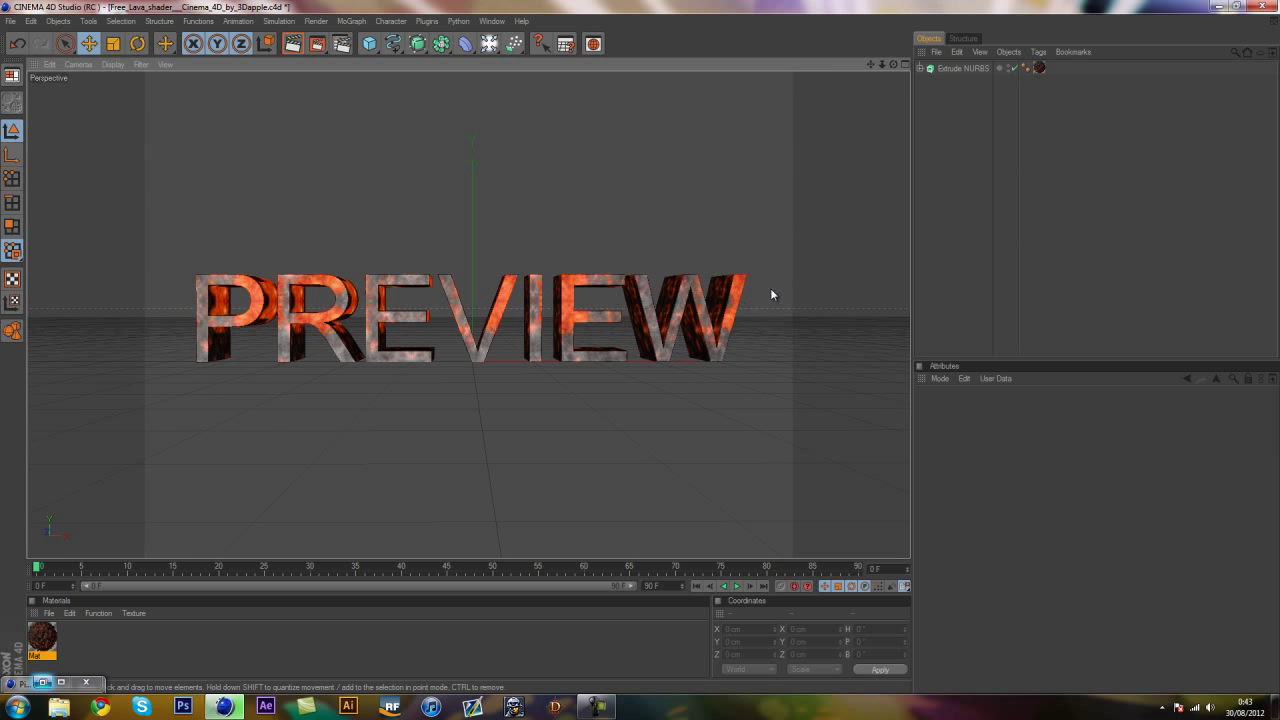
- Add a second Extrude NURBS holding the lava PREVIEW extrude, and select it
left_click(417, 43)
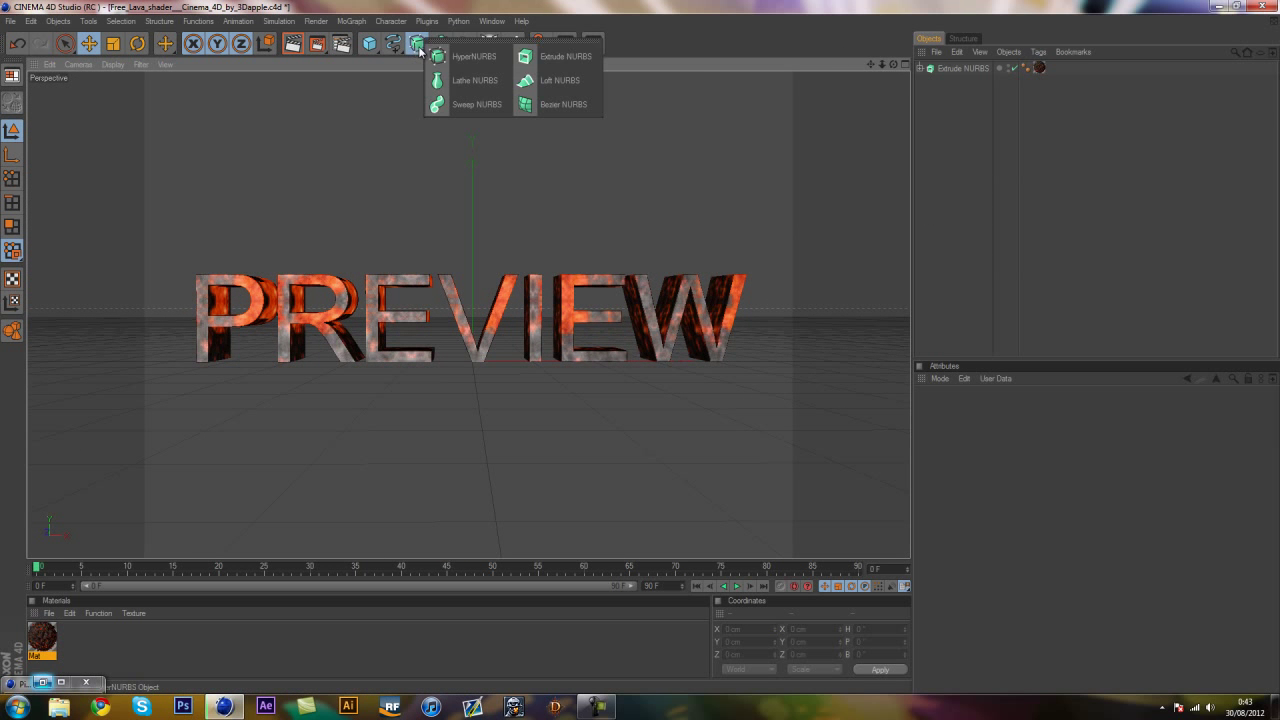
left_click(565, 56)
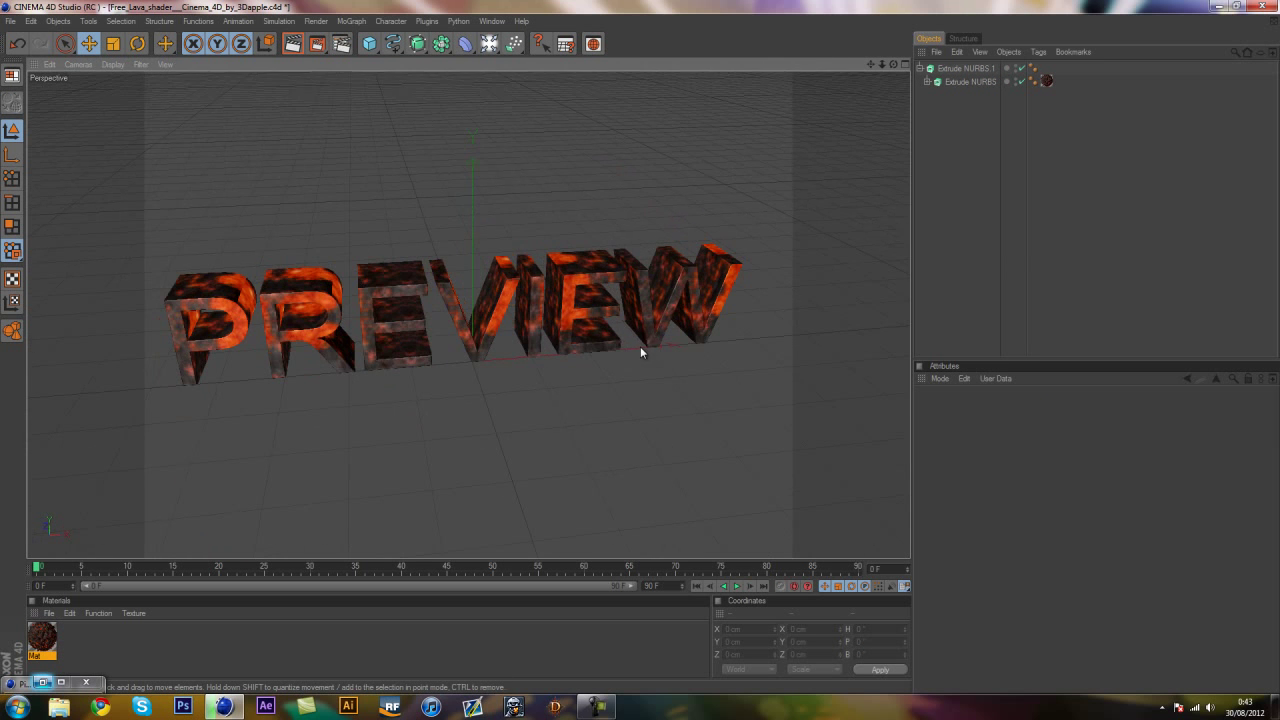
left_click(965, 68)
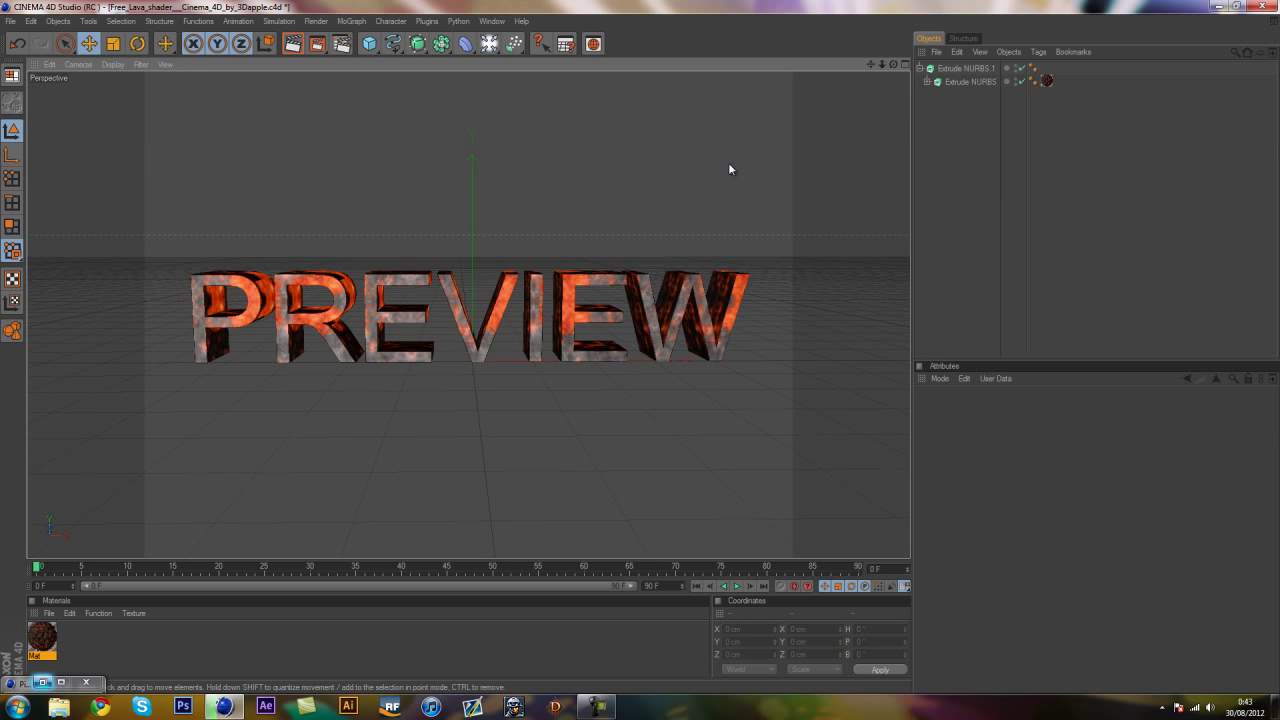
left_click(965, 68)
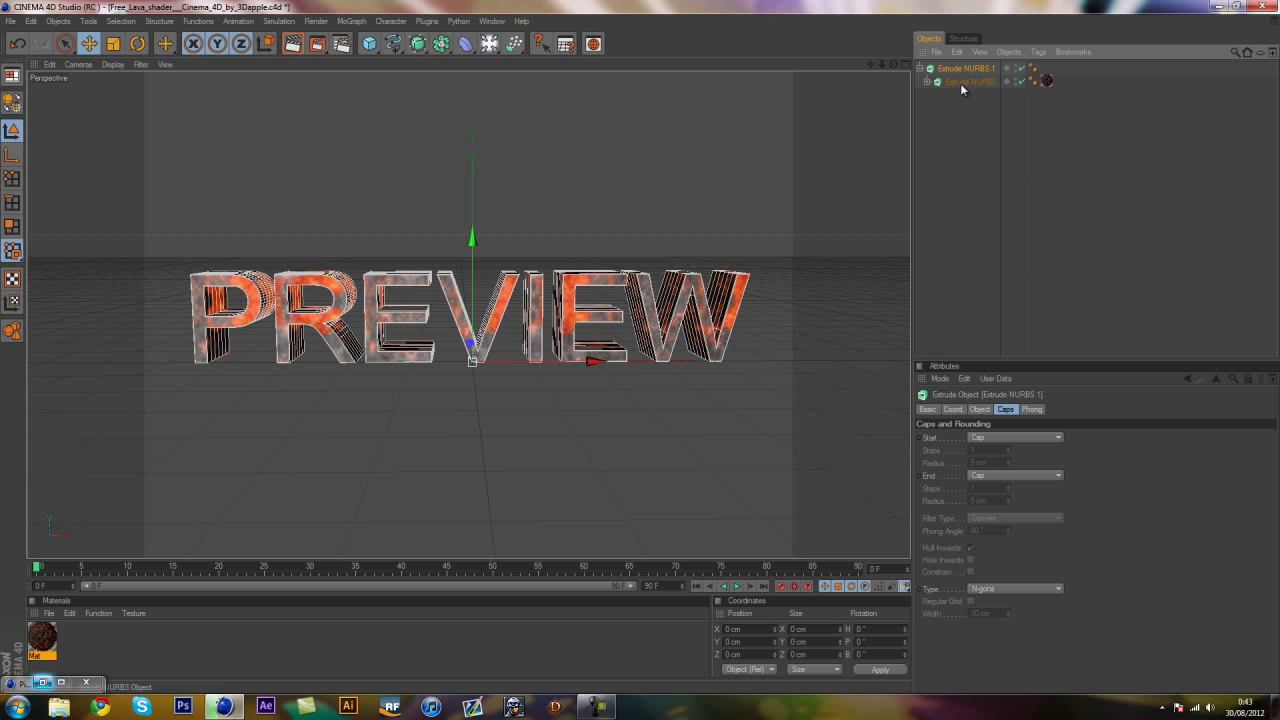
left_click(970, 81)
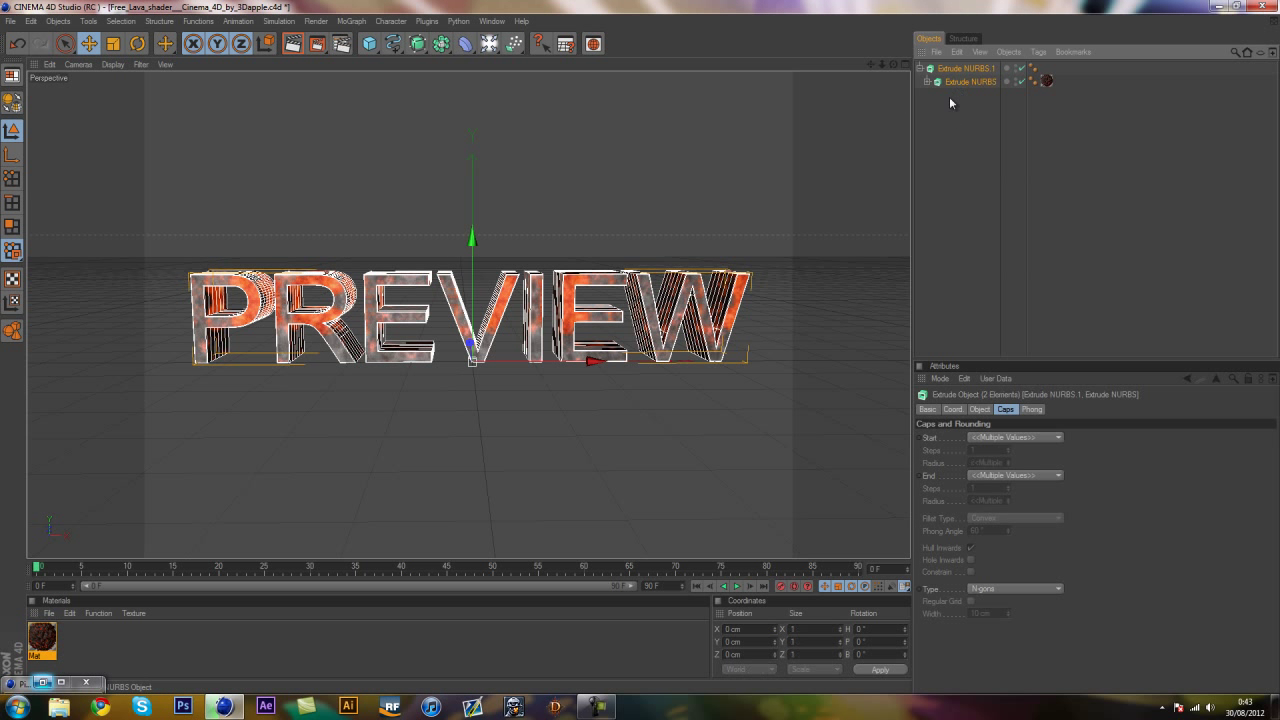
left_click(351, 21)
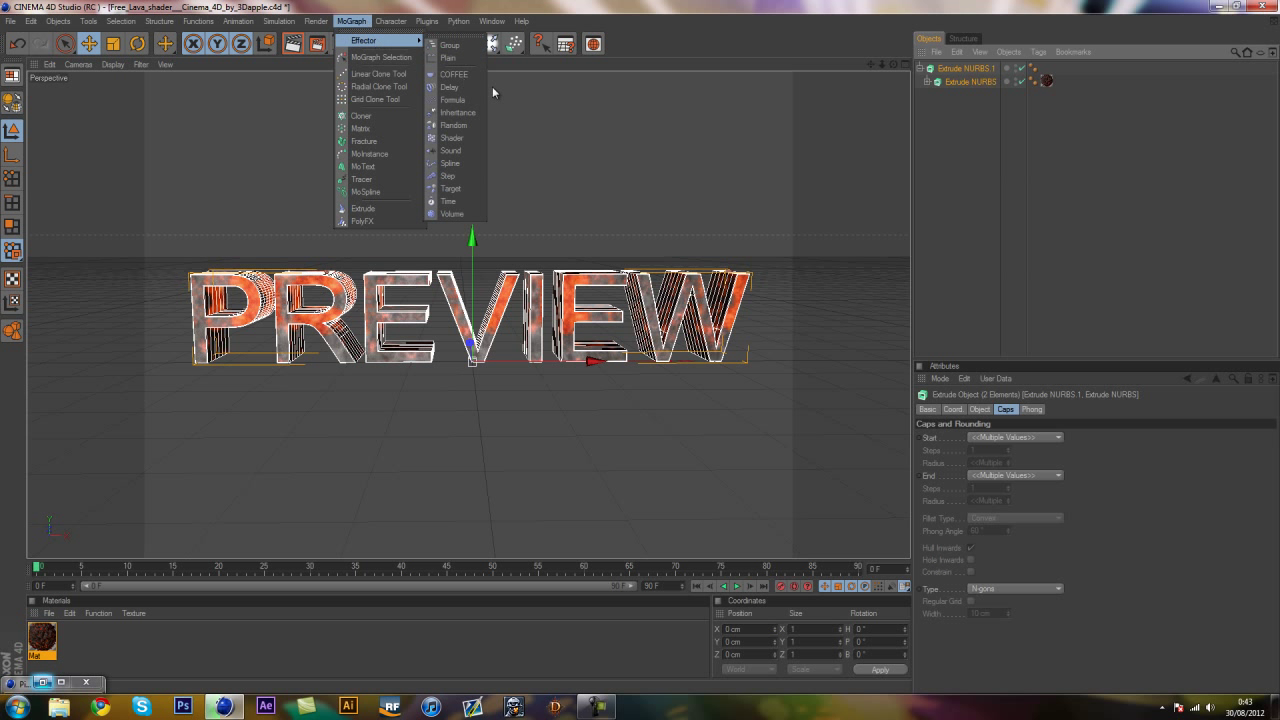
- Add a Random effector under Extrude NURBS 1 with Deformation set to Point
left_click(458, 125)
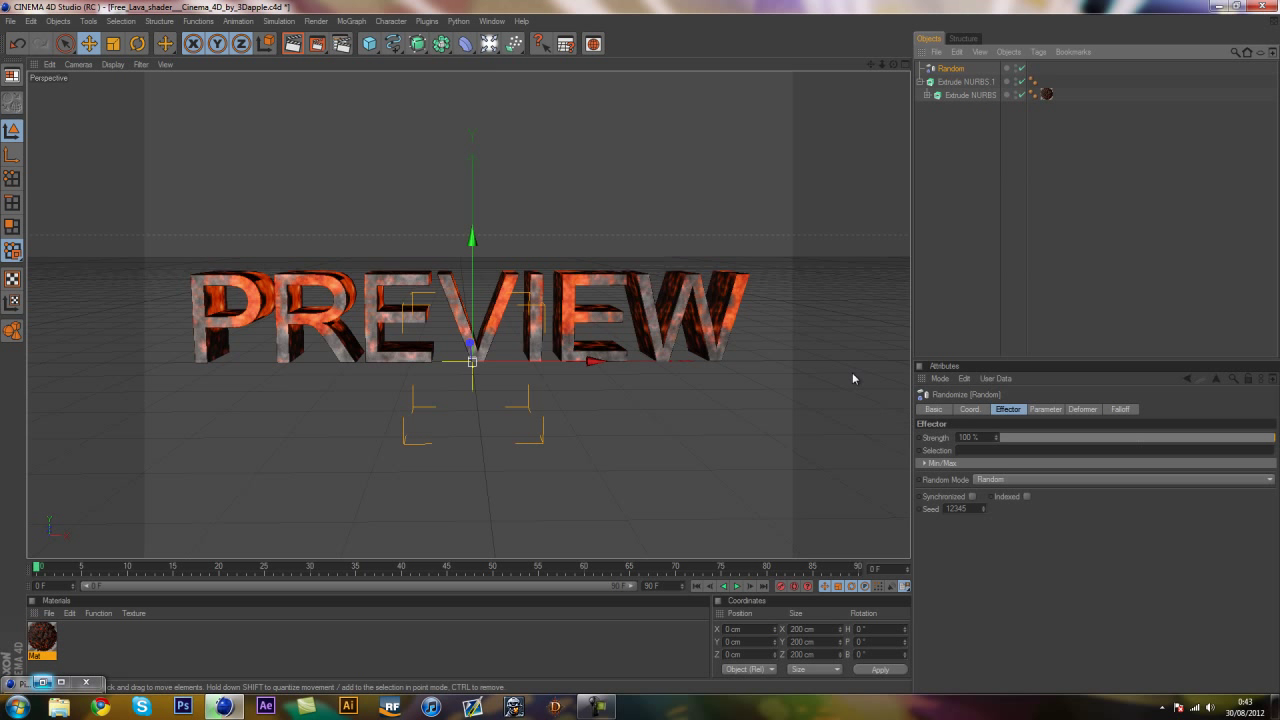
mouse_move(968, 62)
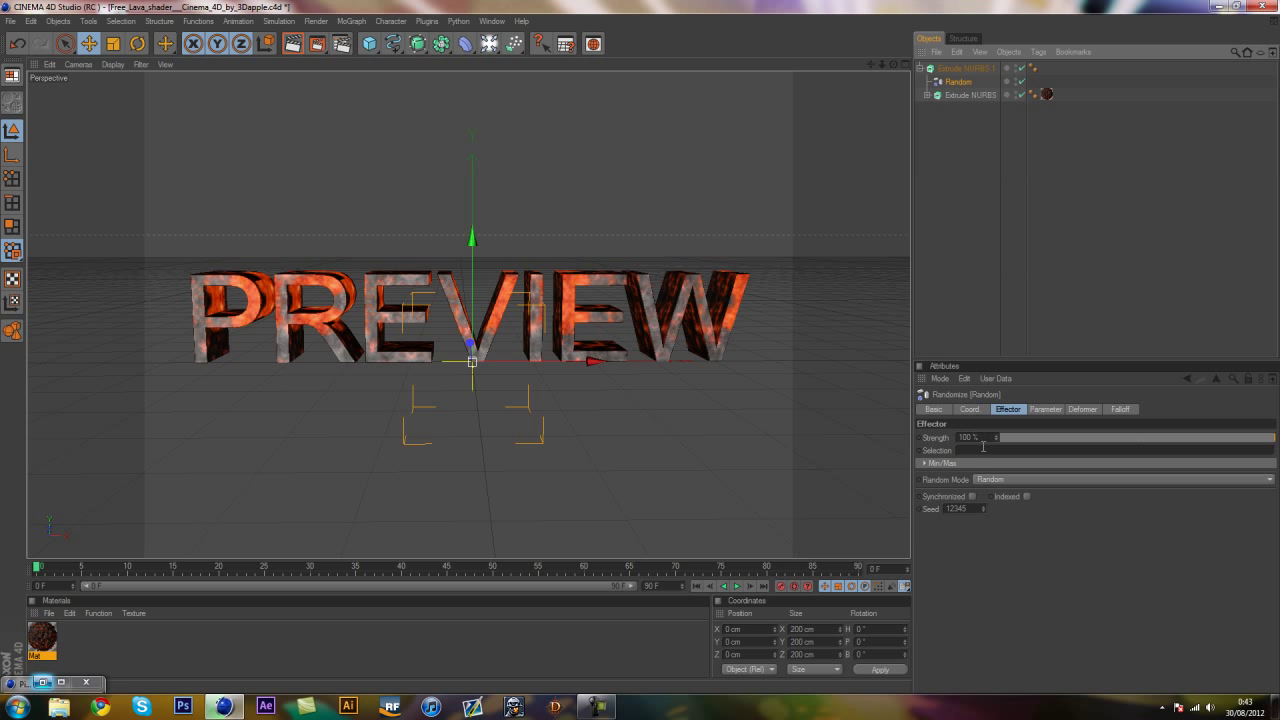
left_click(1082, 409)
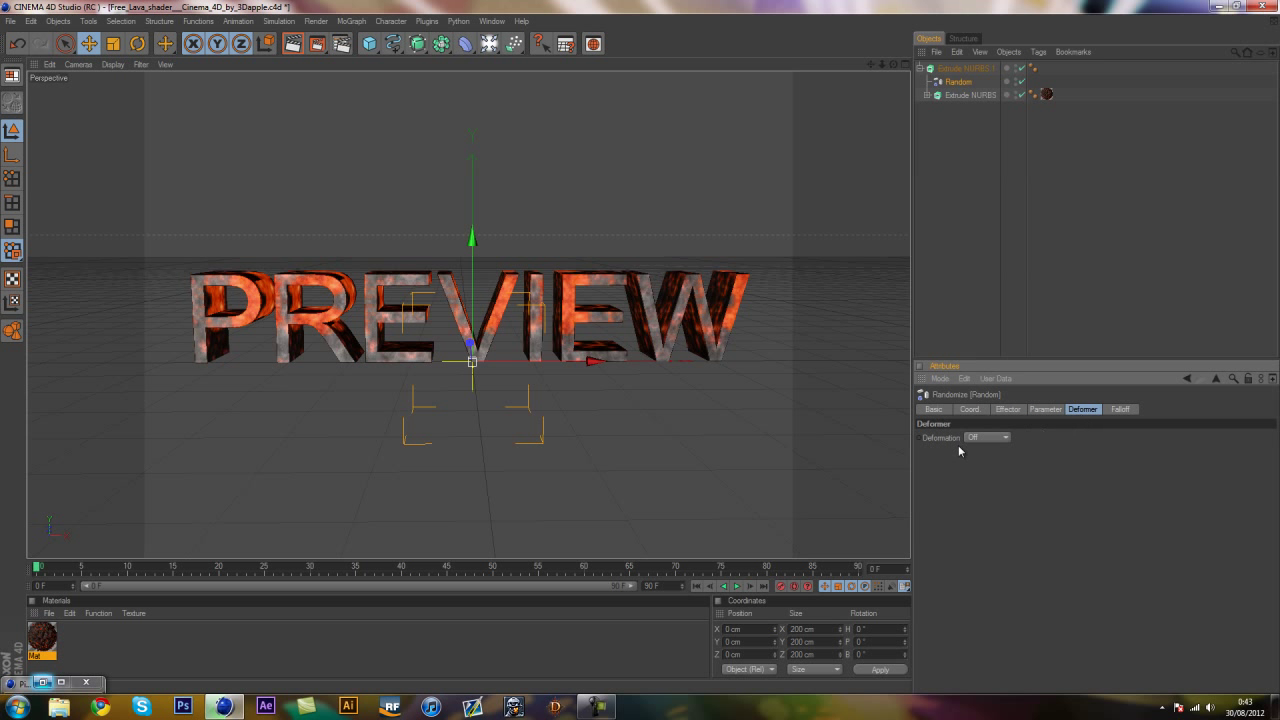
left_click(1002, 437)
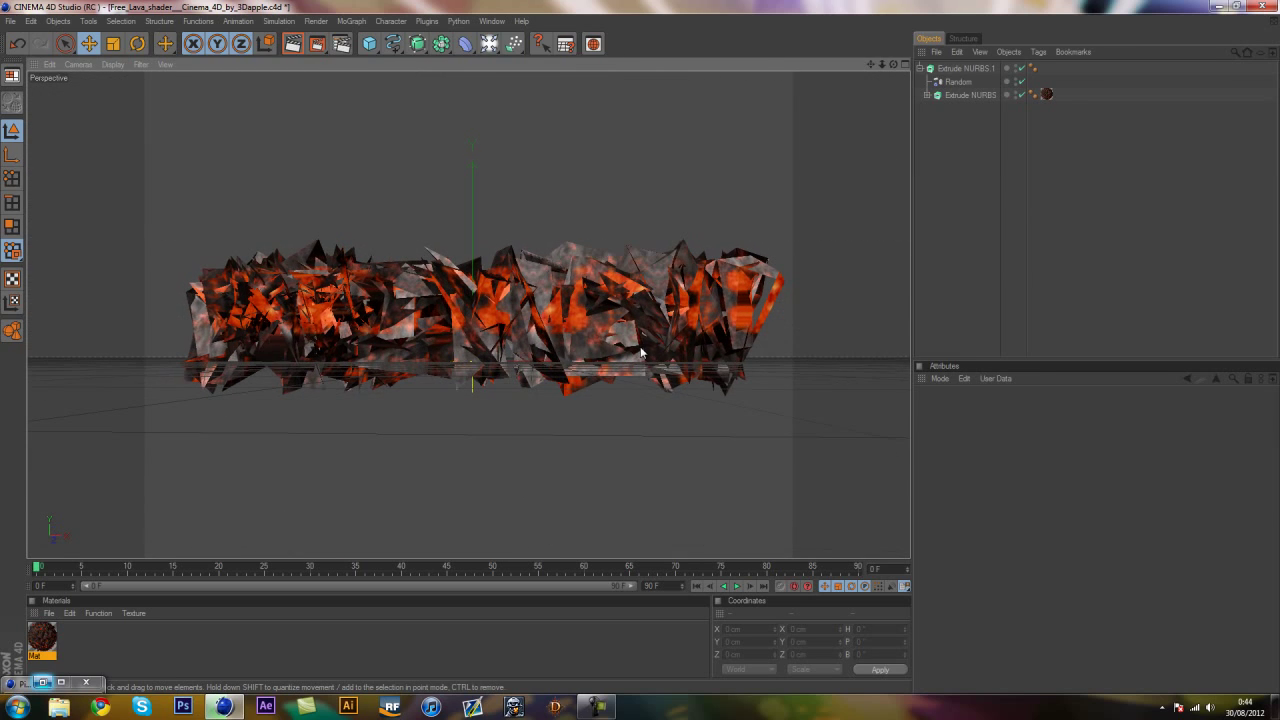
left_click(958, 81)
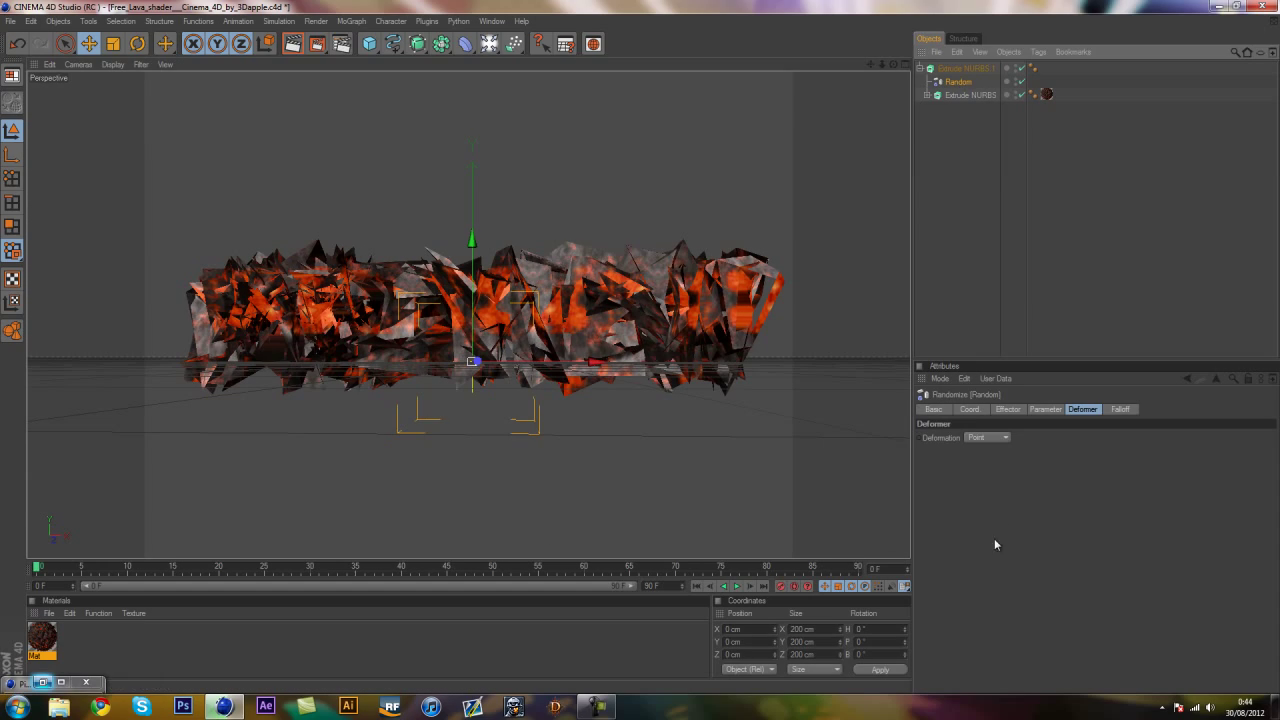
left_click(1007, 409)
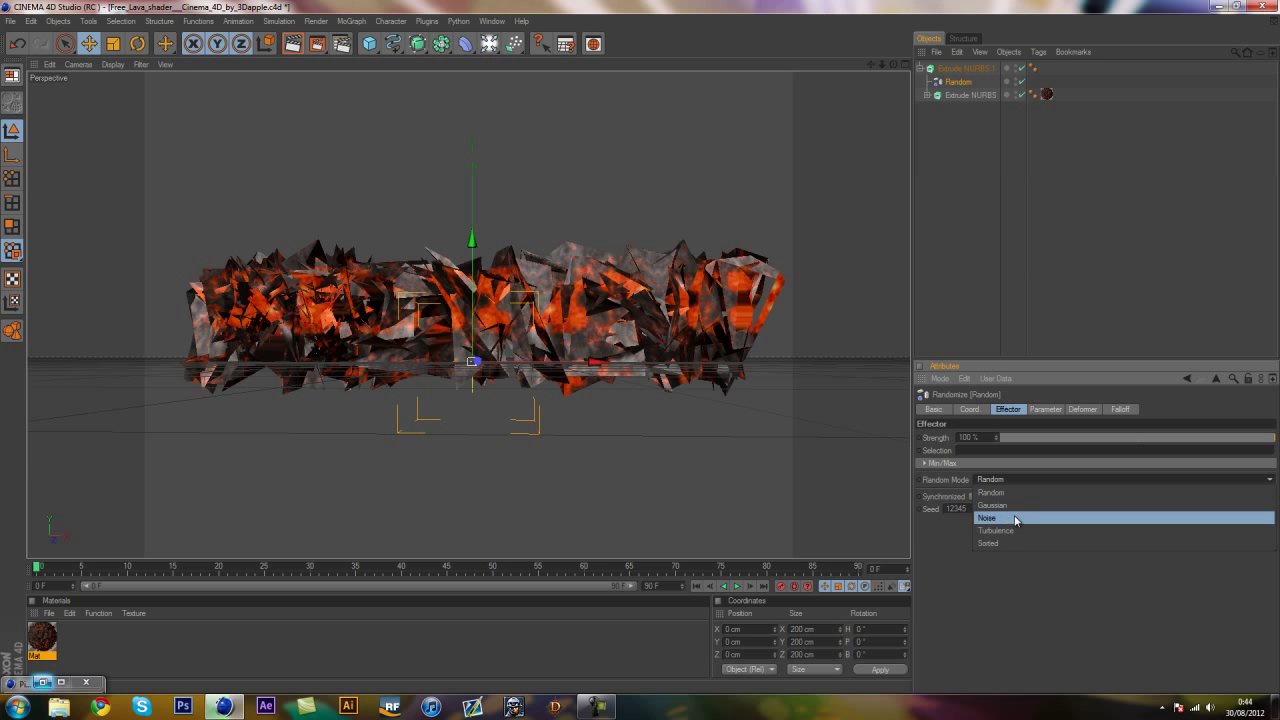
- Set the Random mode to Noise after trying Turbulence and scrubbing to frames 70 and 36
left_click(989, 518)
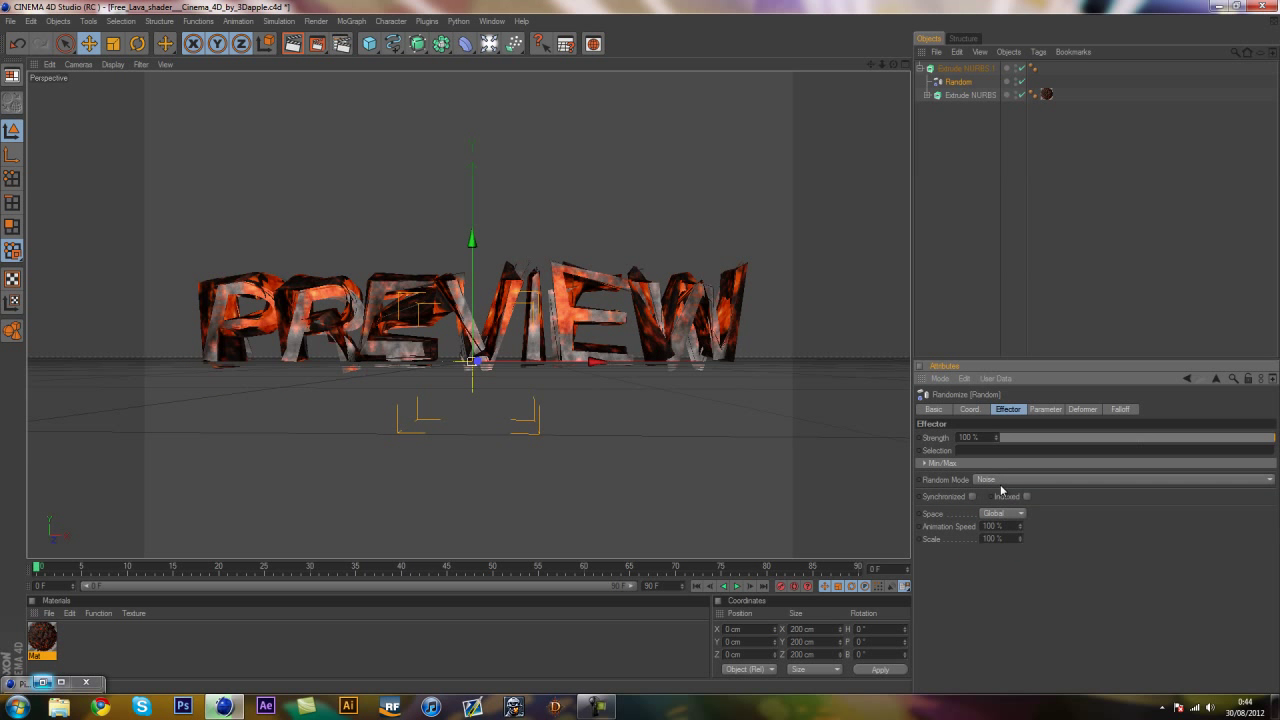
left_click(1125, 479)
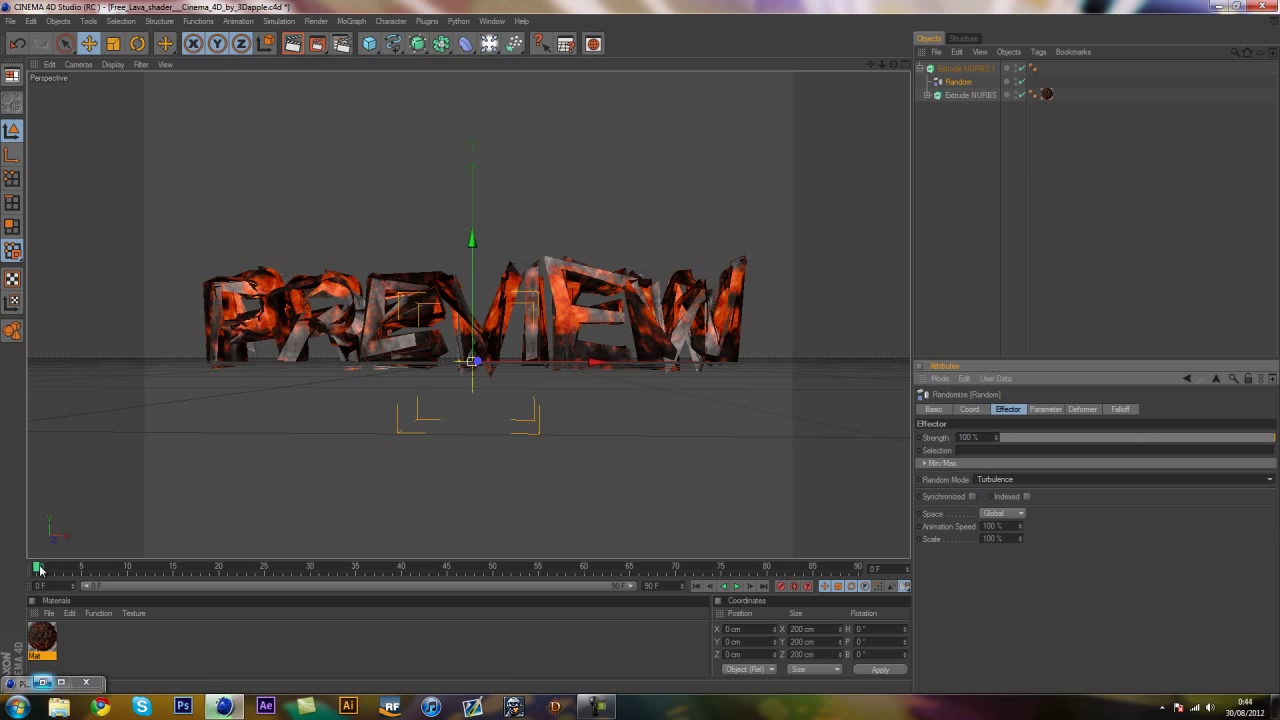
left_click_drag(40, 567, 680, 567)
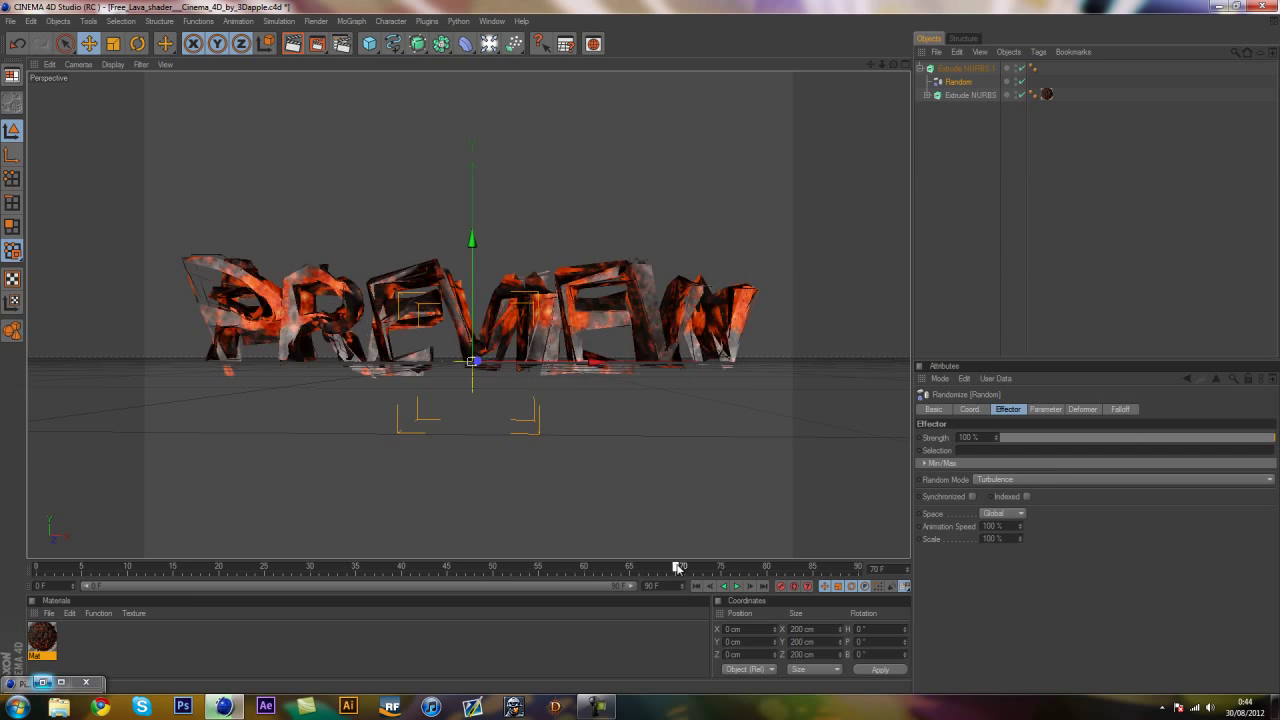
left_click_drag(678, 567, 371, 567)
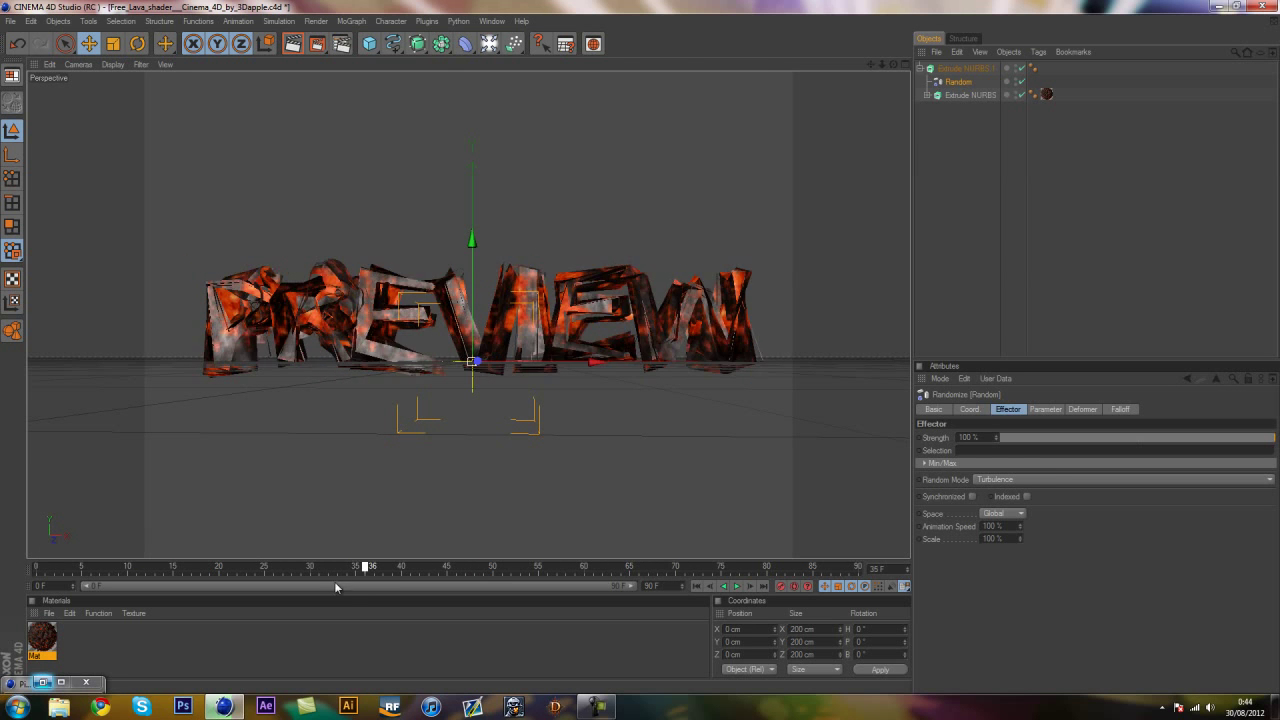
left_click(1268, 479)
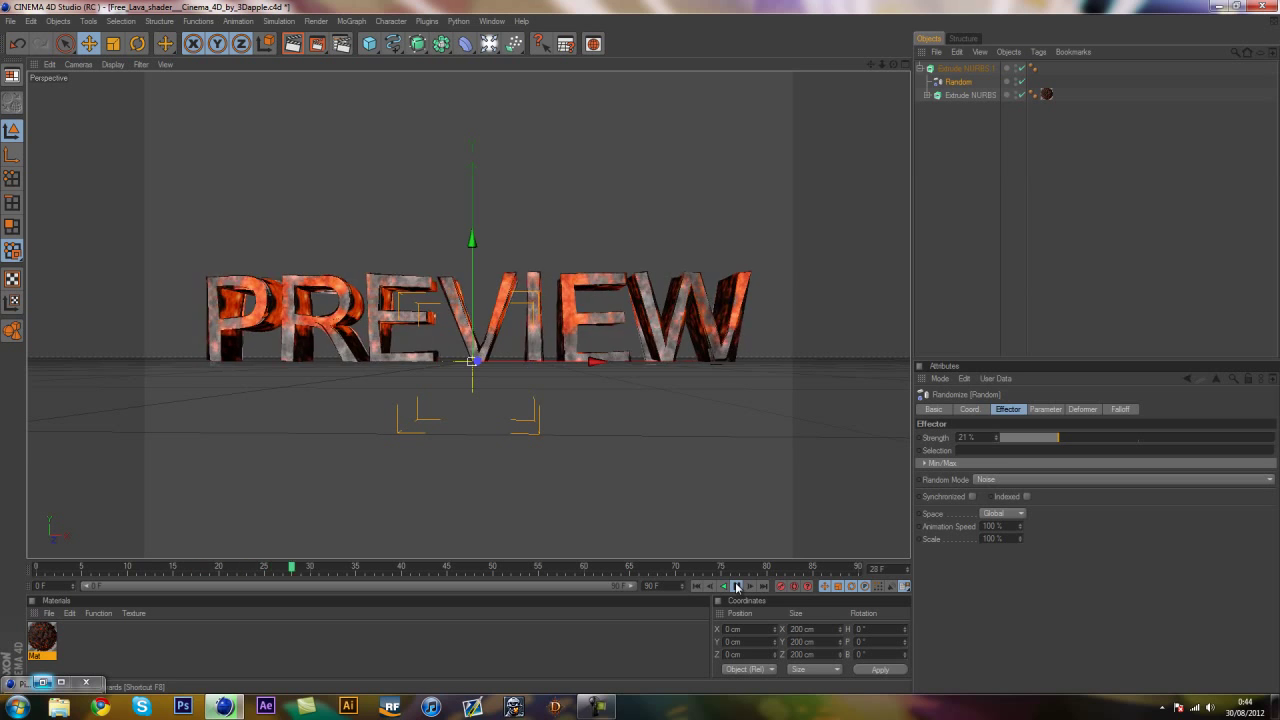
- Stop playback, test the noise Scale, and enter Strength 20% and Animation Speed 20%
left_click(737, 586)
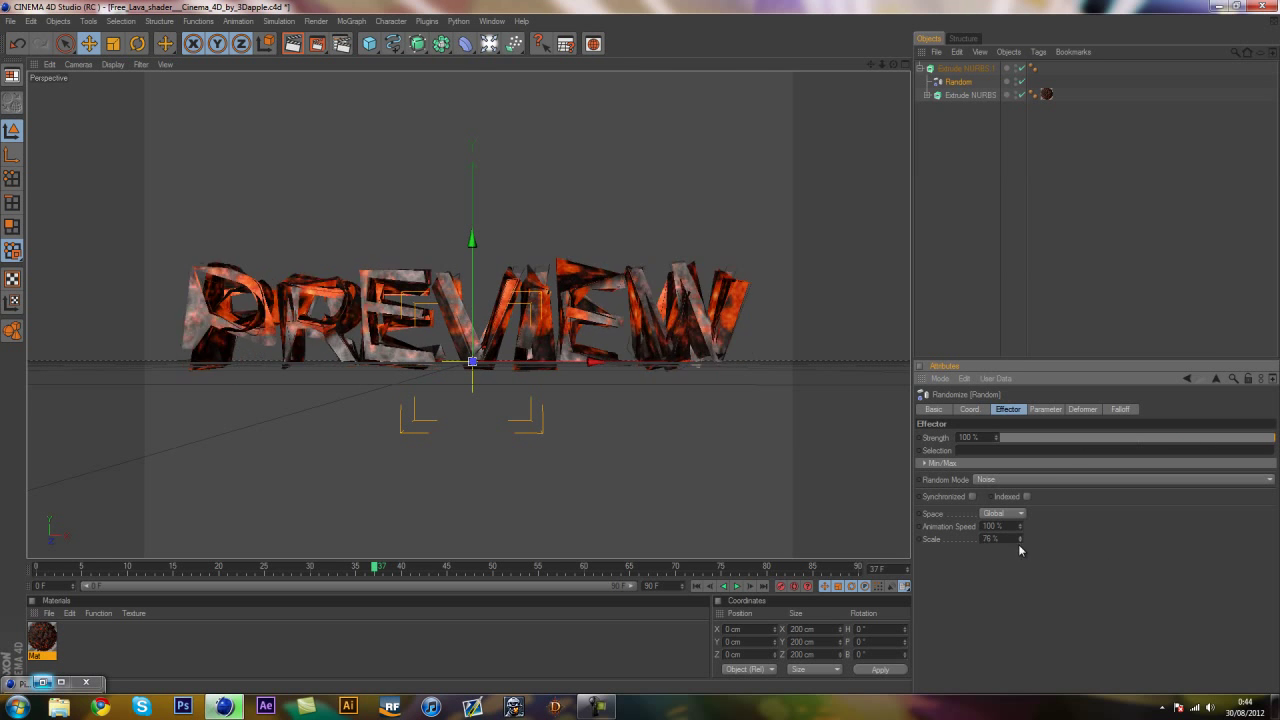
left_click_drag(1000, 539, 985, 539)
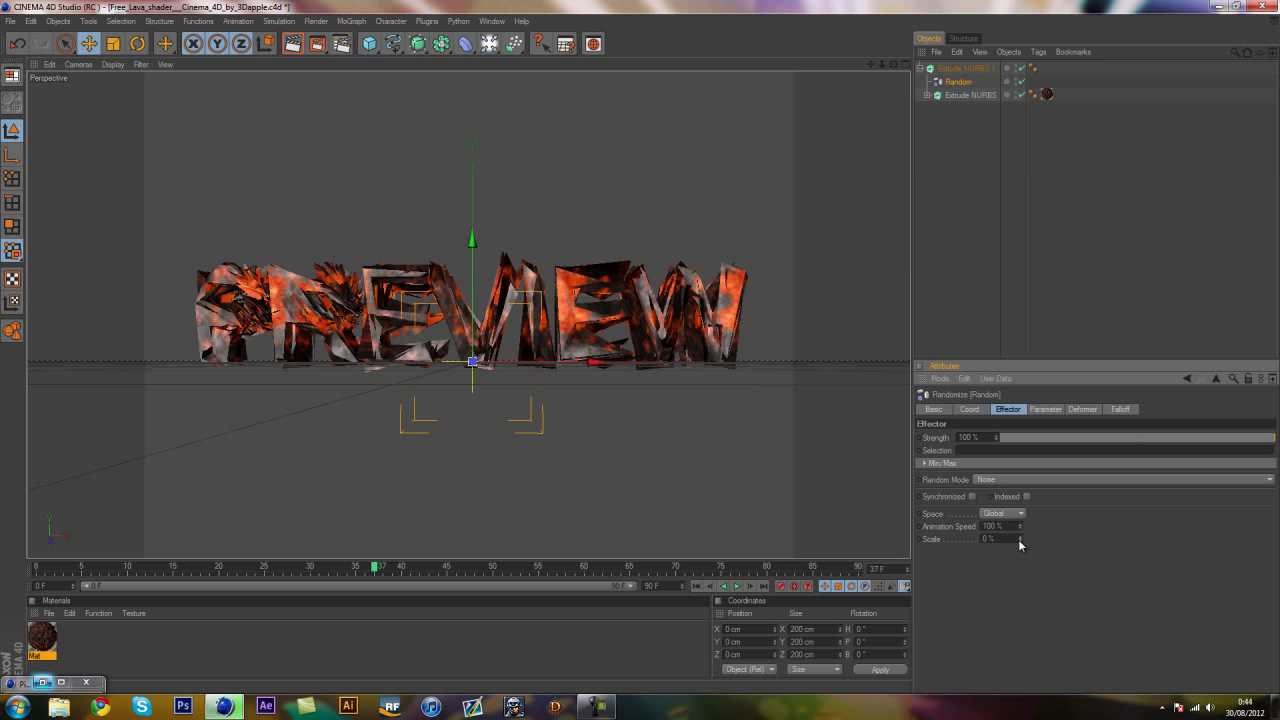
mouse_move(1023, 540)
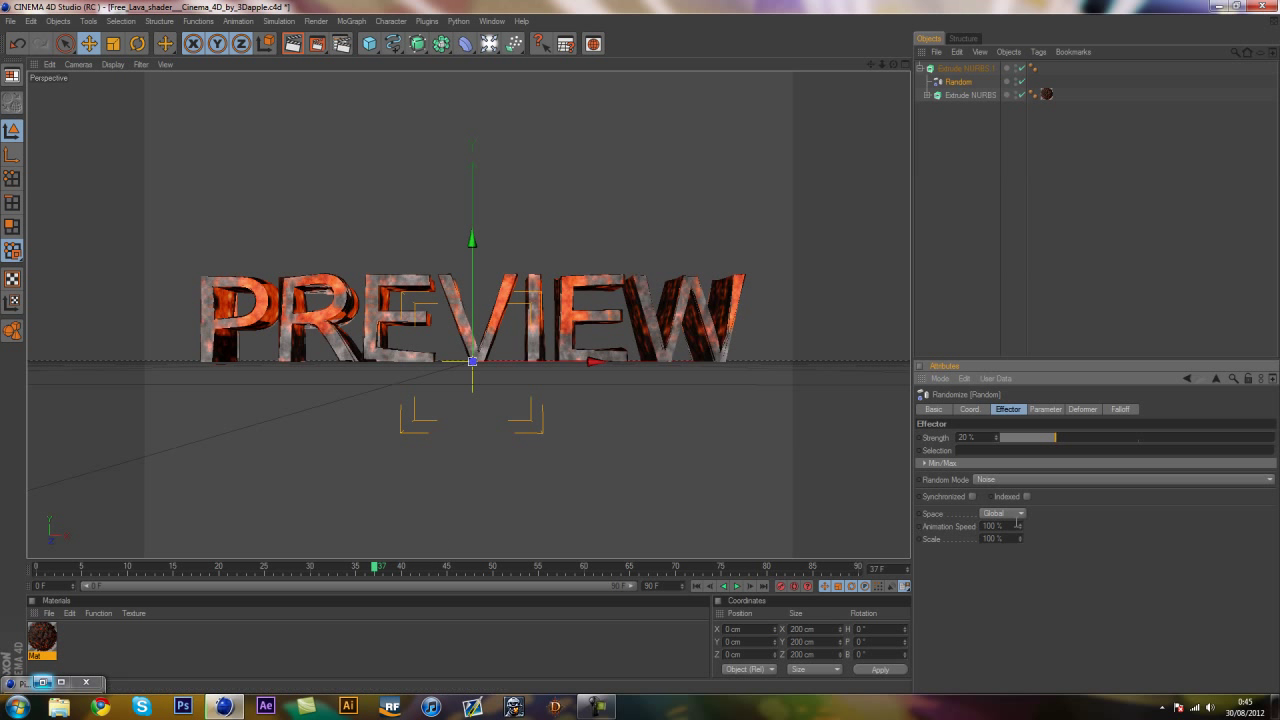
triple_click(993, 526)
type("20")
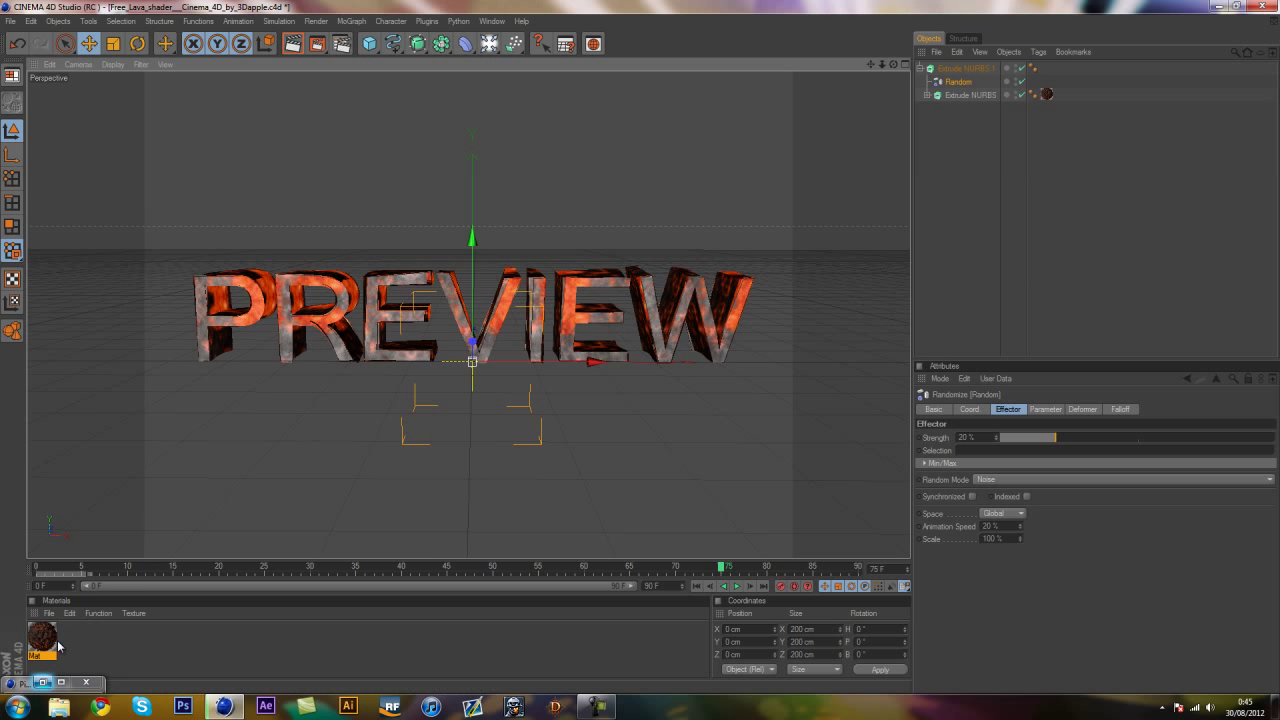
- Open the Mat material editor and enable its Displacement channel
double_click(44, 633)
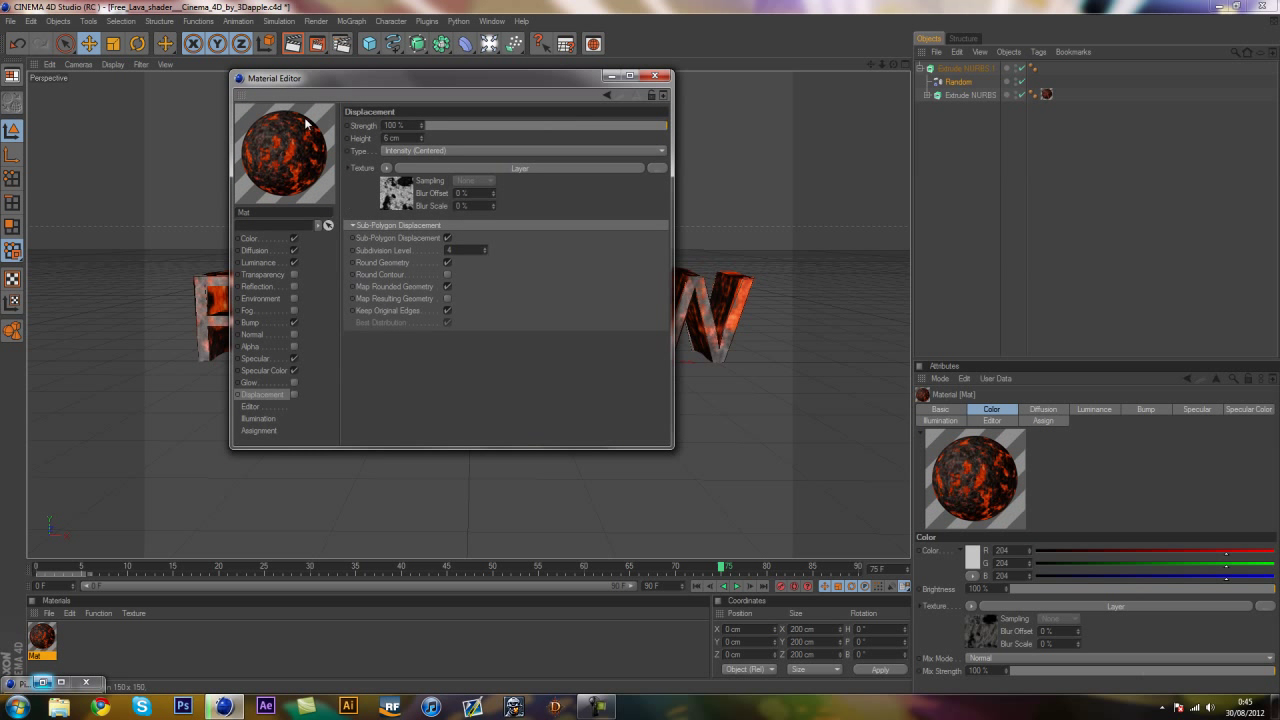
mouse_move(693, 105)
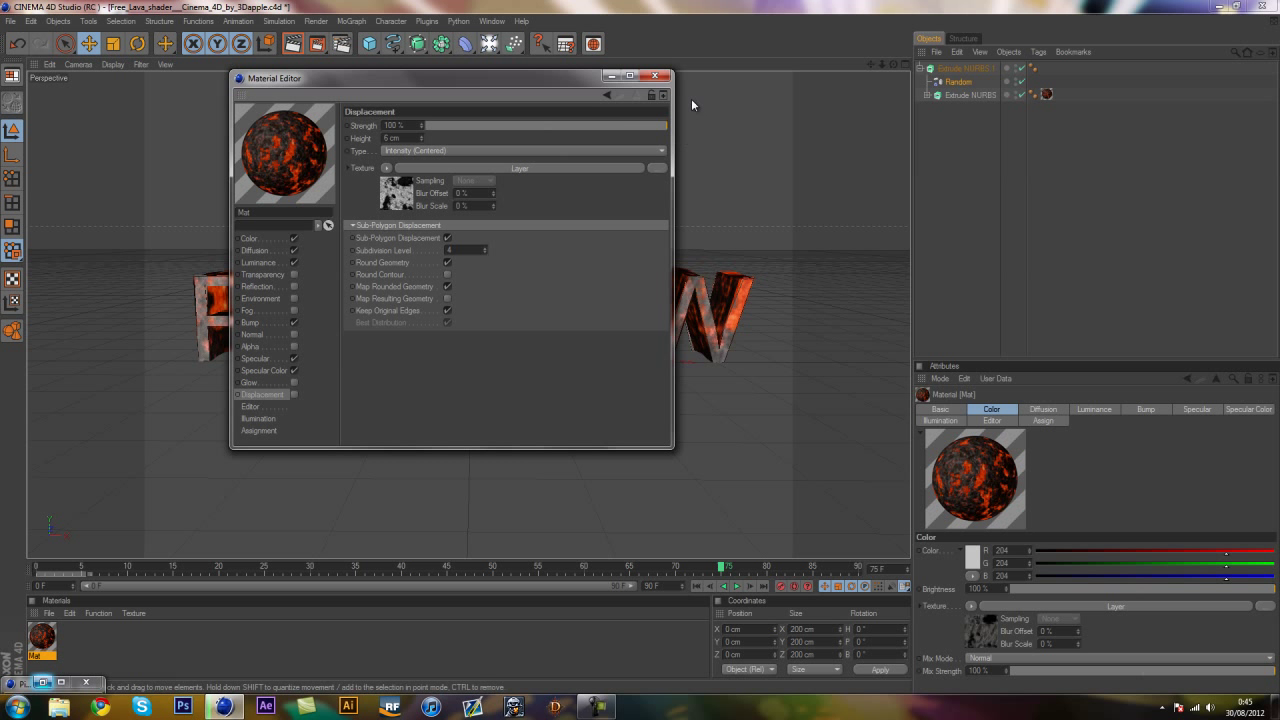
left_click(663, 76)
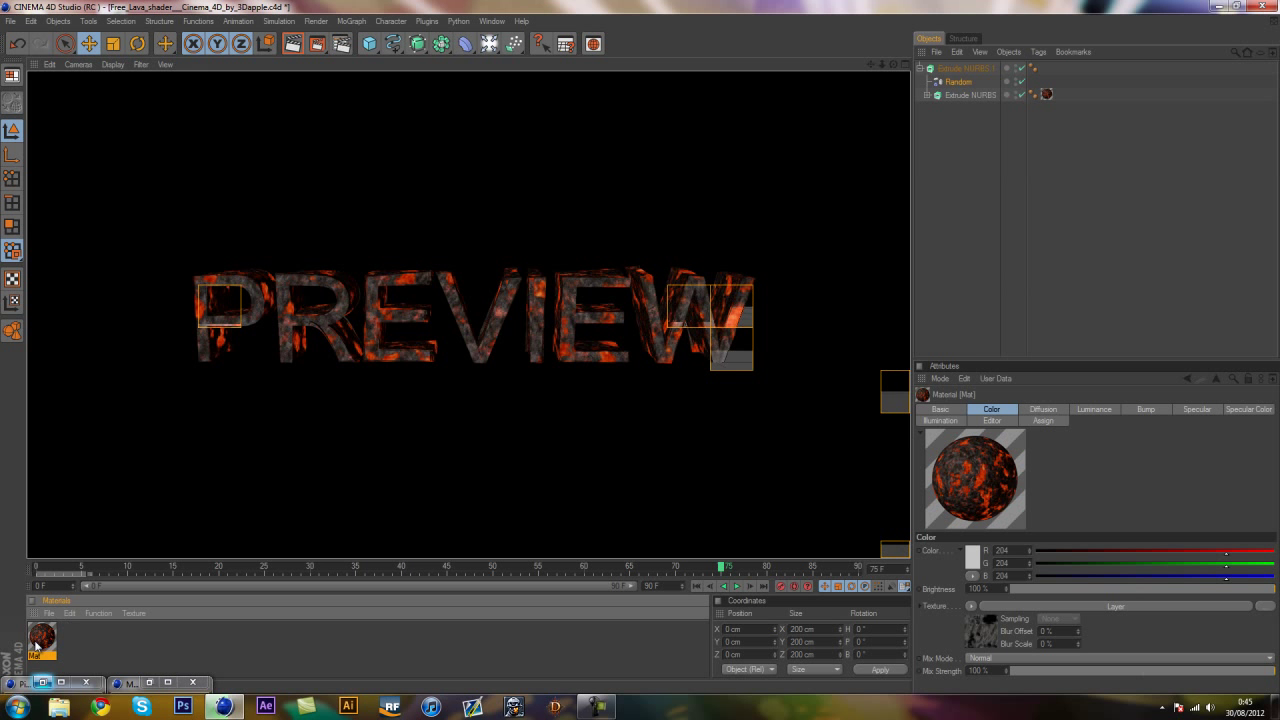
double_click(40, 640)
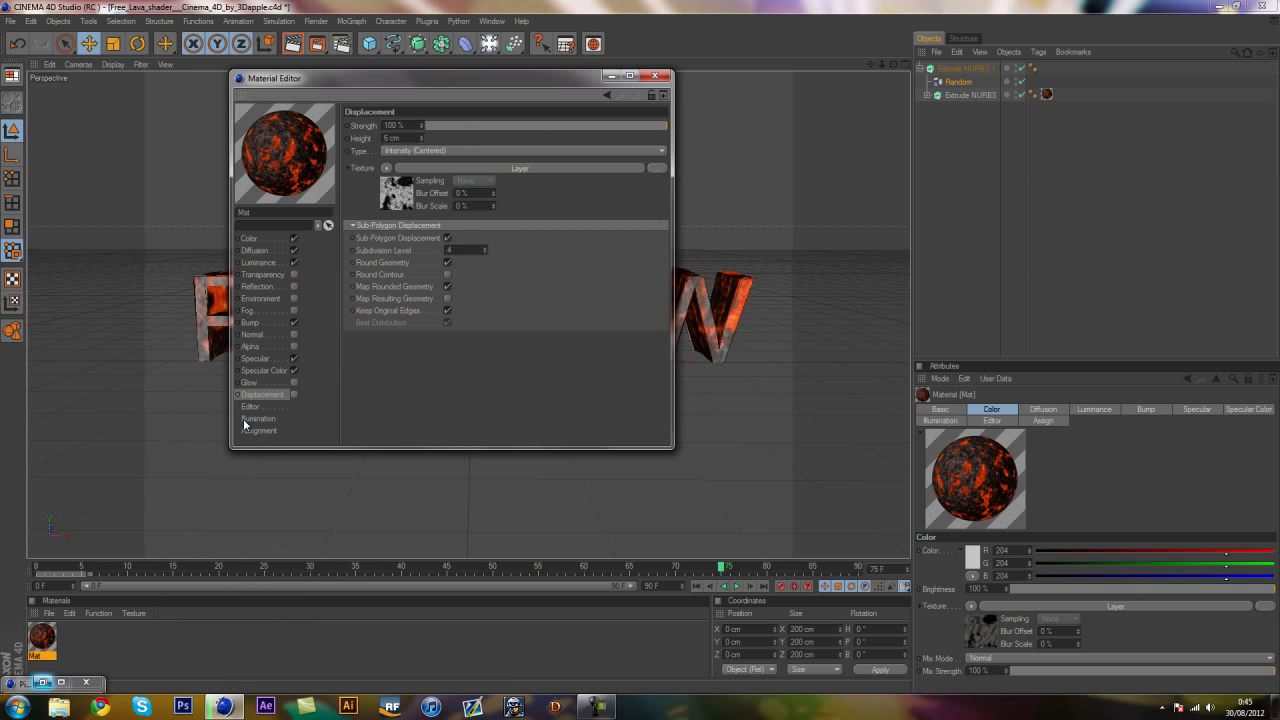
left_click(655, 76)
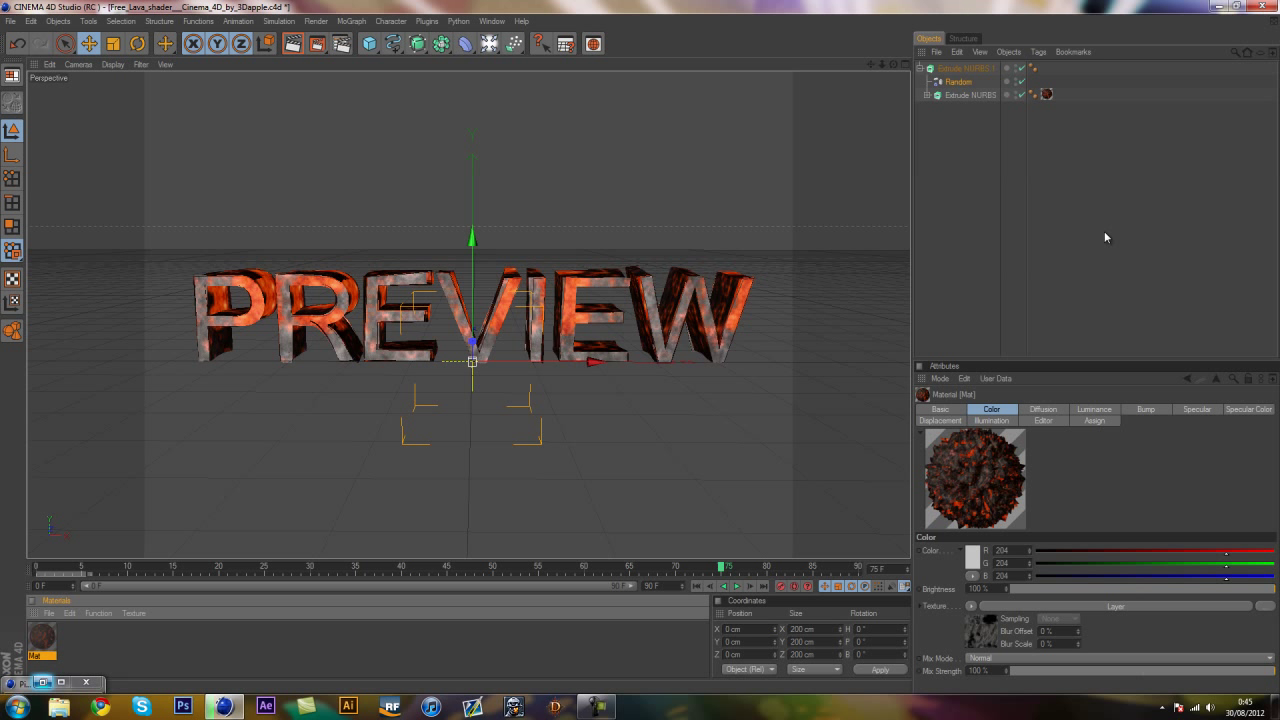
- Expand the inner Extrude NURBS and select the PREVIEW Text object
left_click(928, 95)
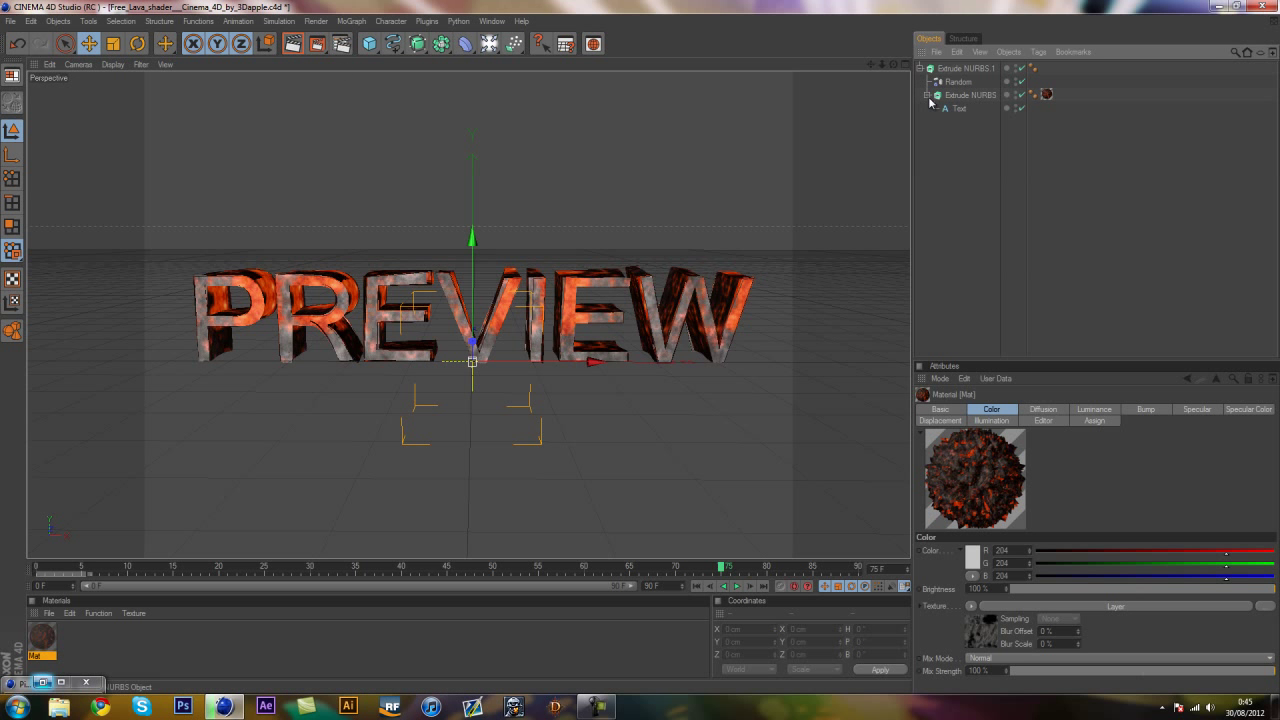
left_click(959, 108)
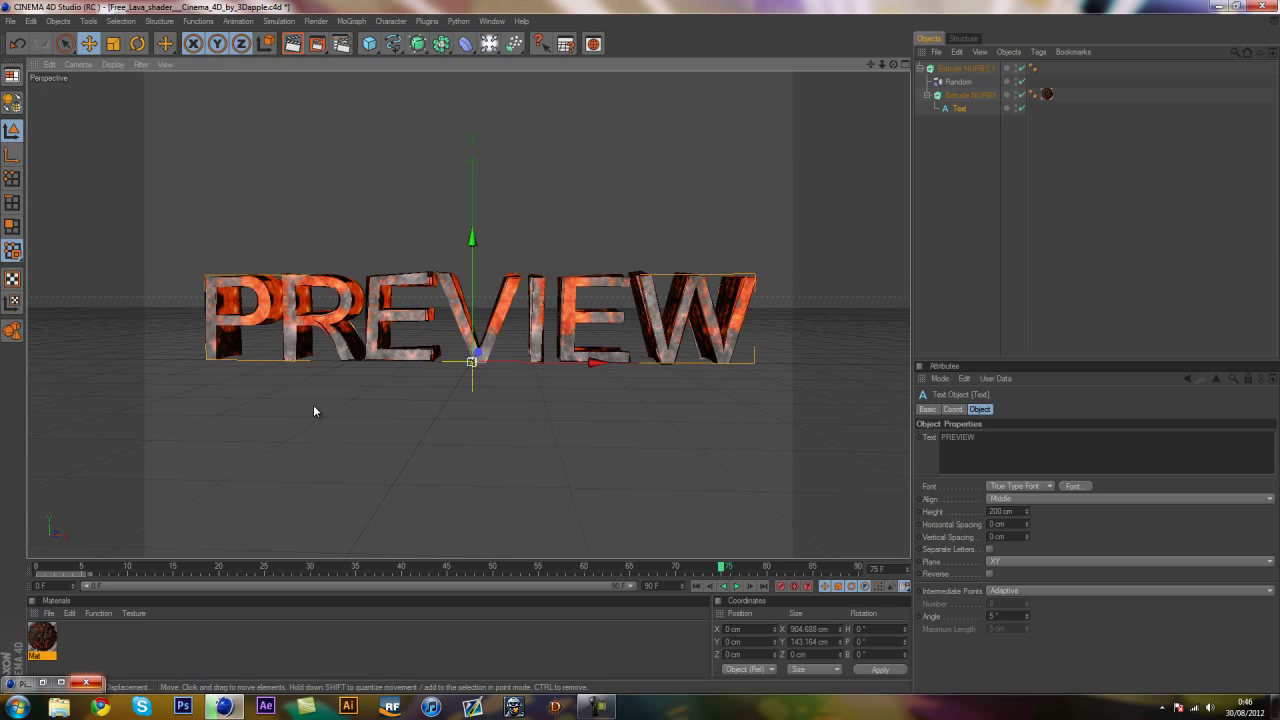
mouse_move(535, 312)
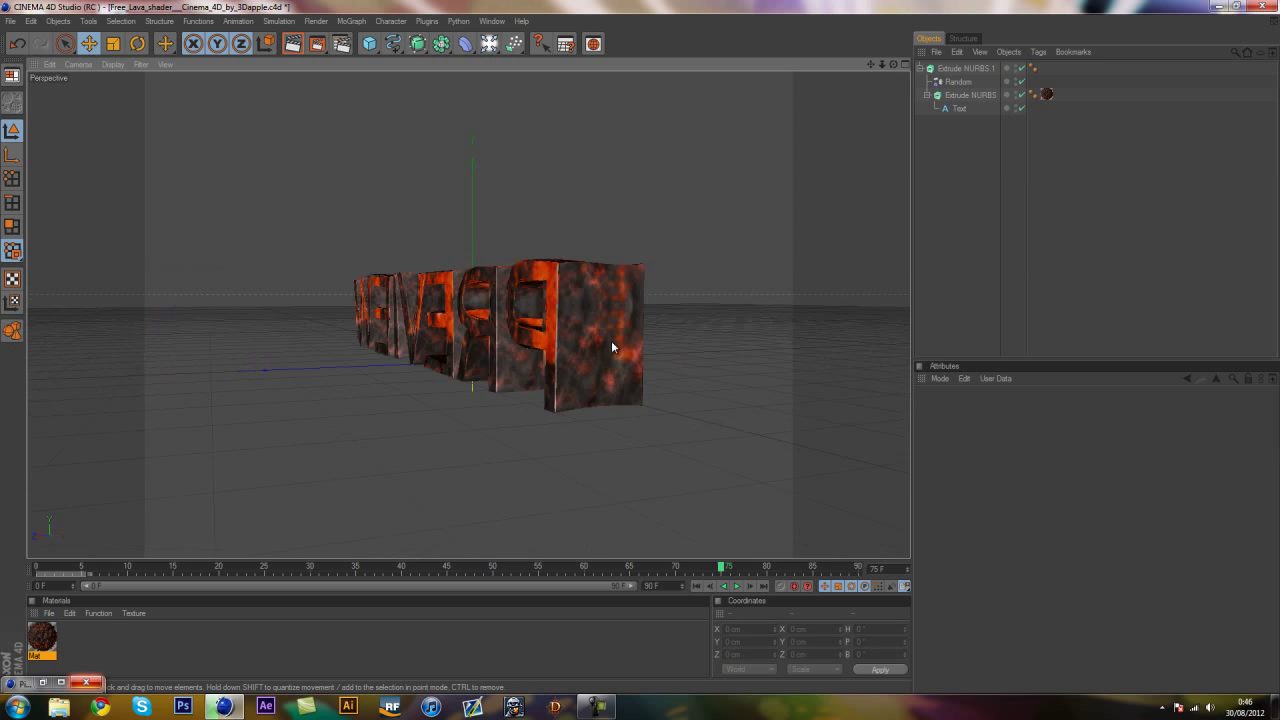
left_click_drag(610, 345, 640, 355)
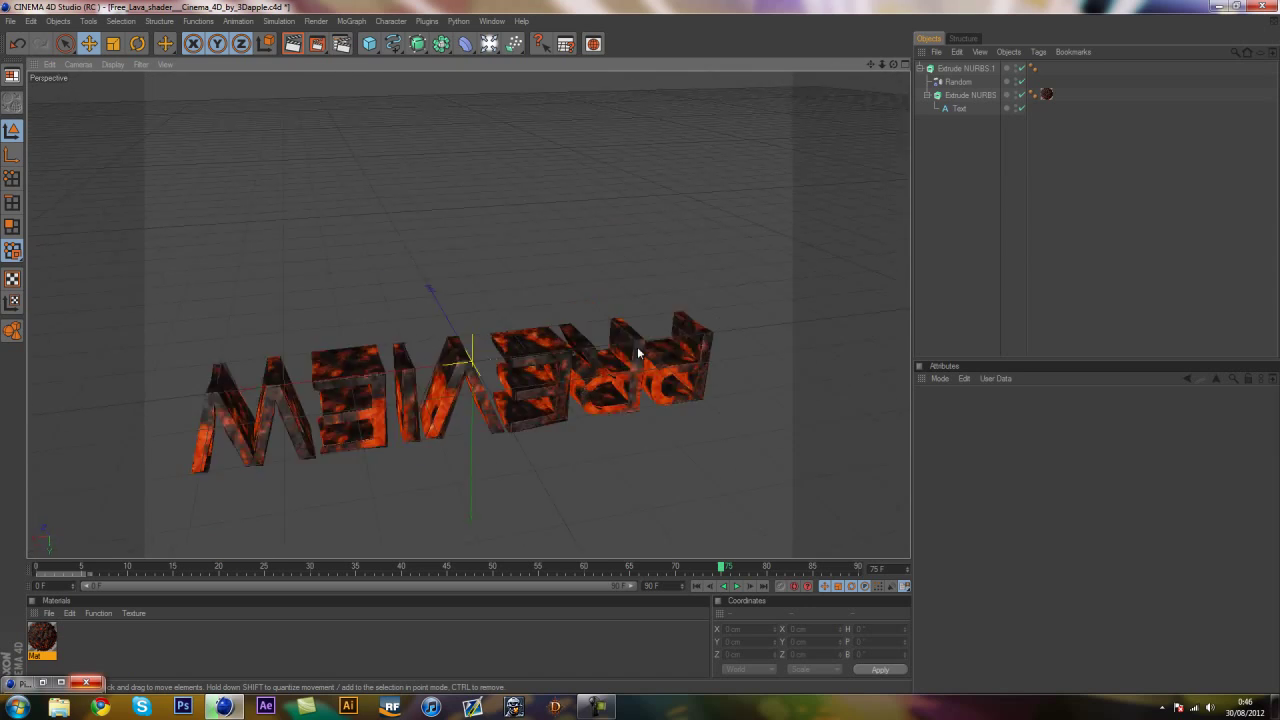
left_click_drag(640, 350, 665, 407)
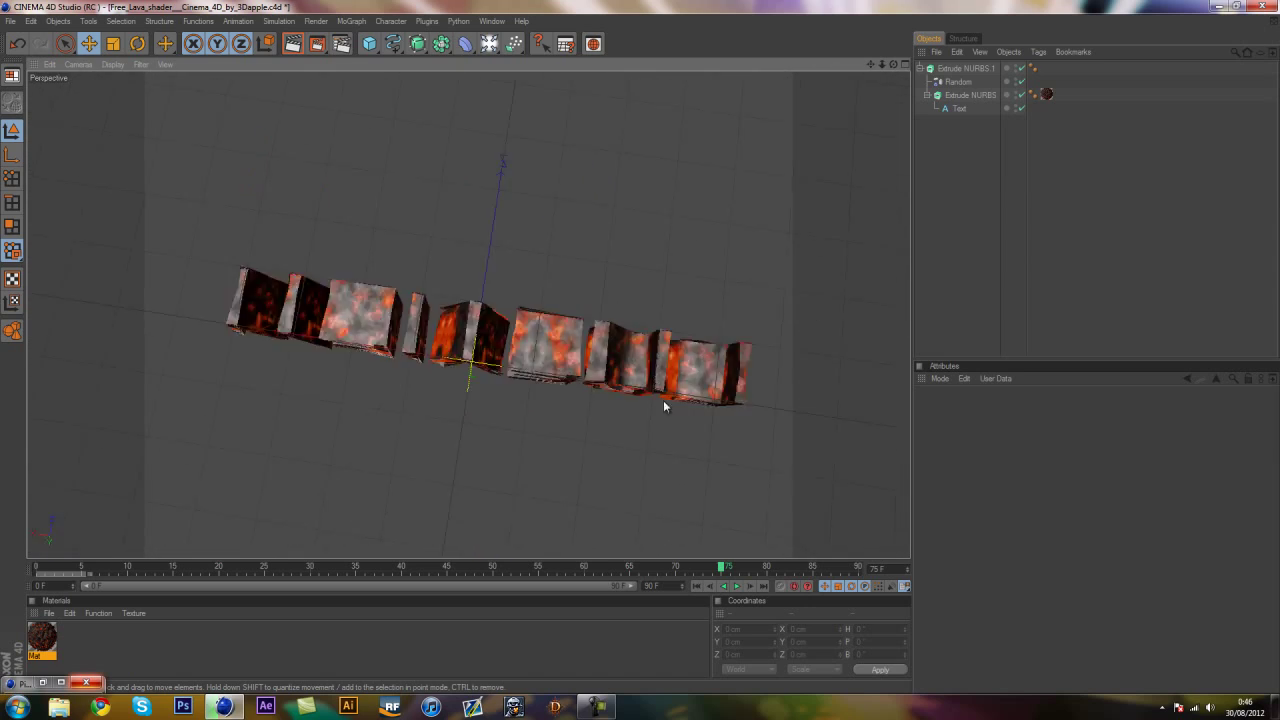
left_click_drag(665, 406, 635, 350)
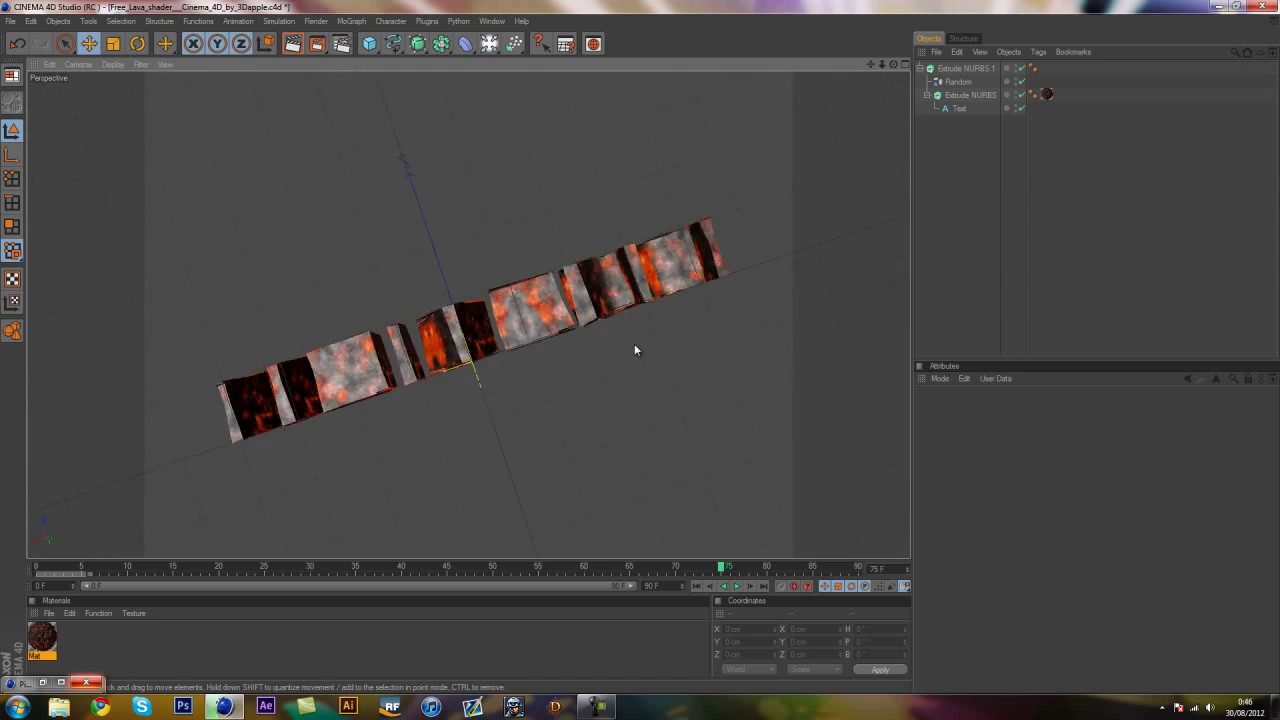